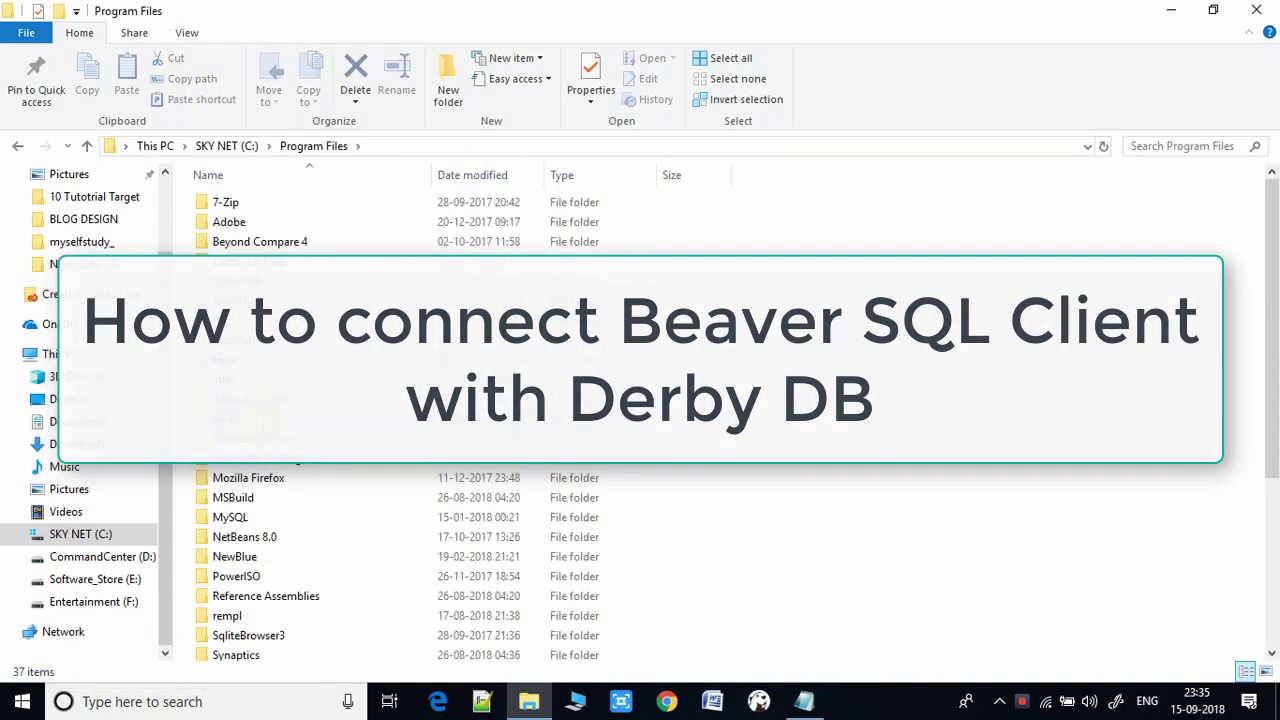
Browse from the C: drive into Program Files > Java > jdk1.8.0_92.
{"action": "double_click", "coordinate": [240, 200]}
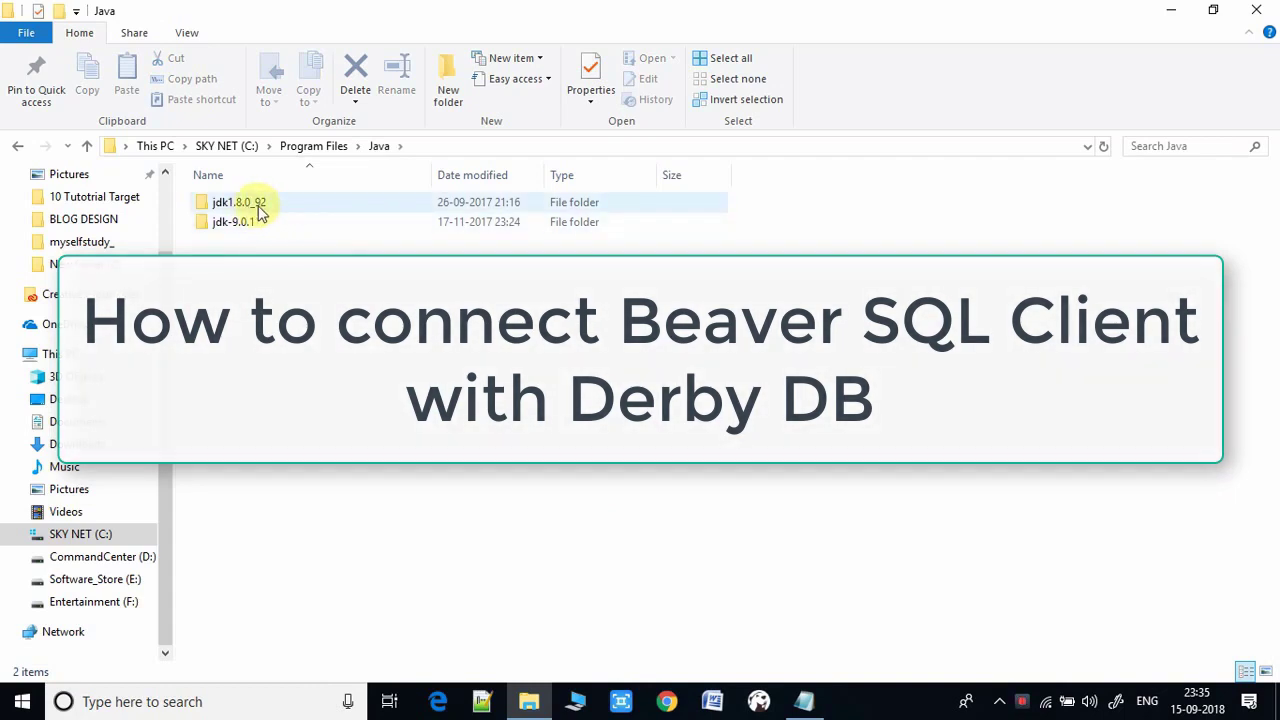
{"action": "left_click", "coordinate": [226, 144]}
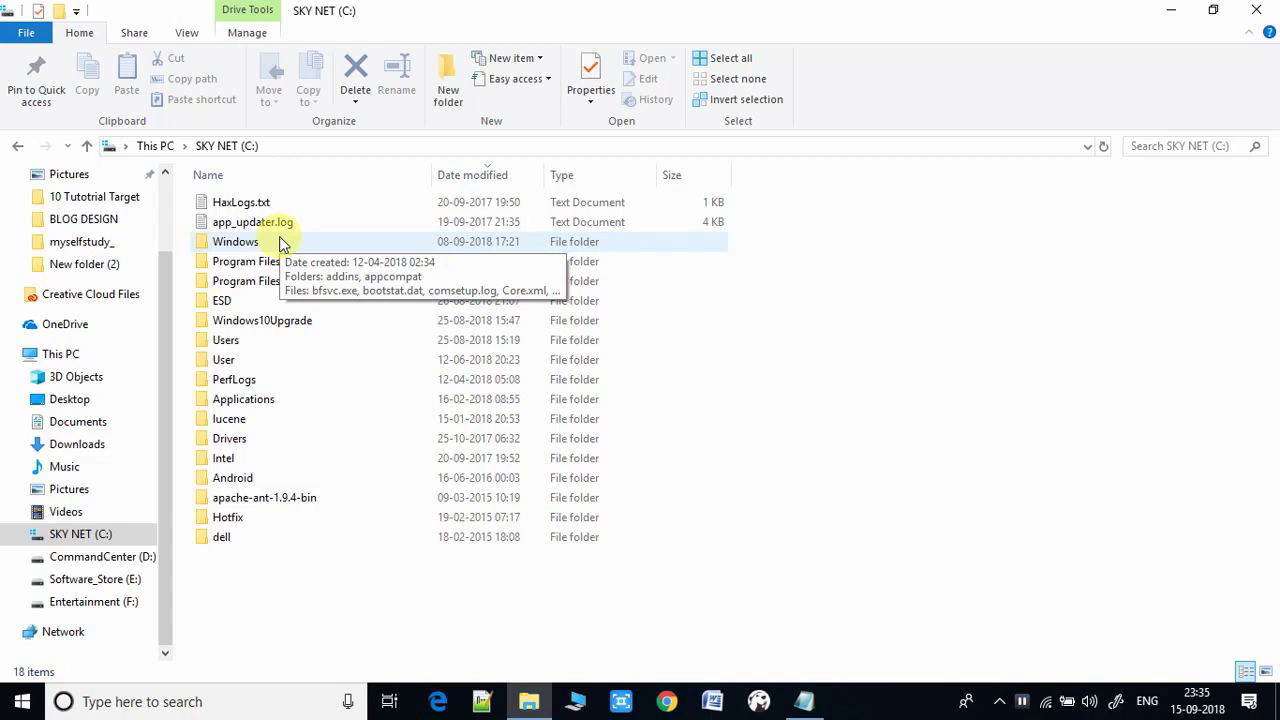
{"action": "mouse_move", "coordinate": [316, 320]}
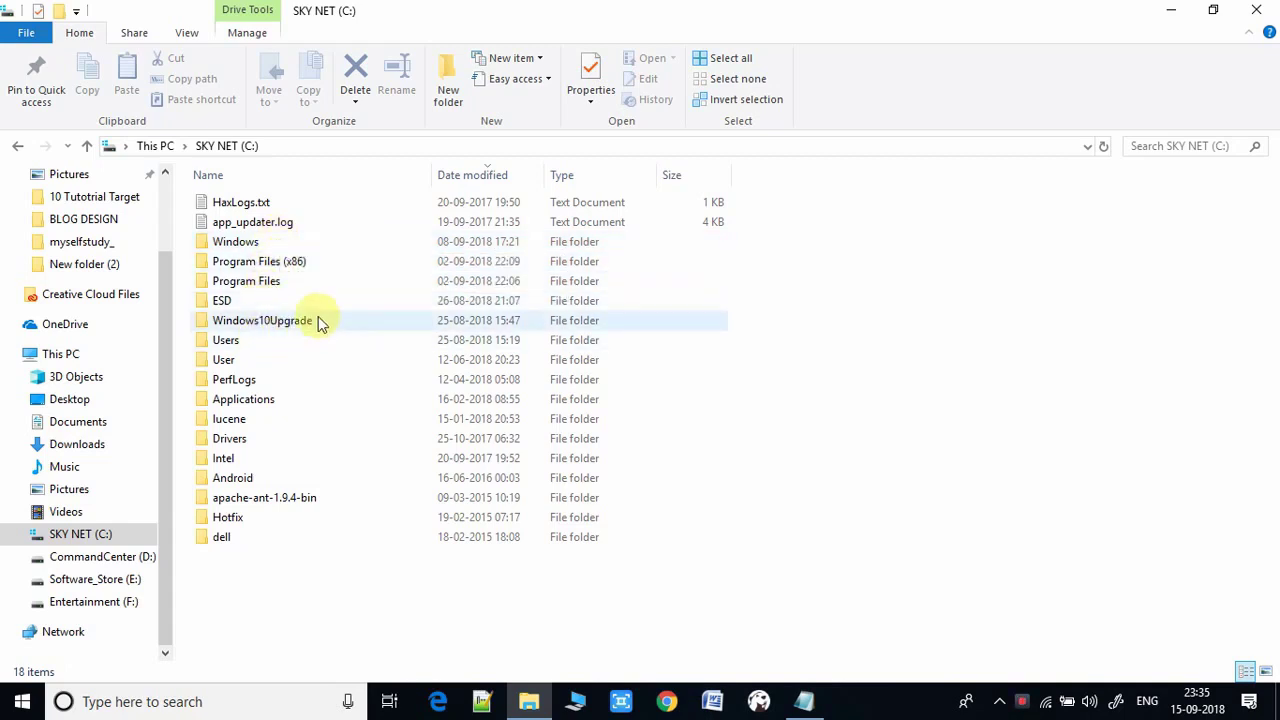
{"action": "left_click", "coordinate": [246, 280]}
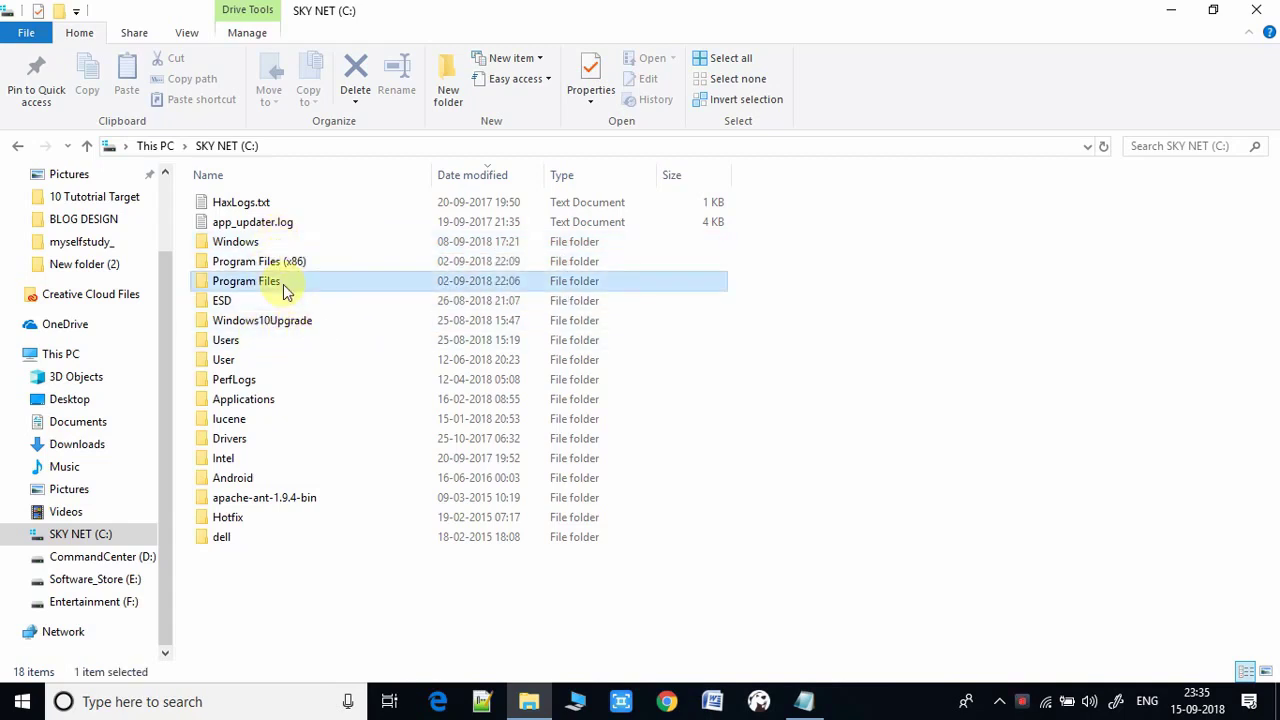
{"action": "double_click", "coordinate": [244, 280]}
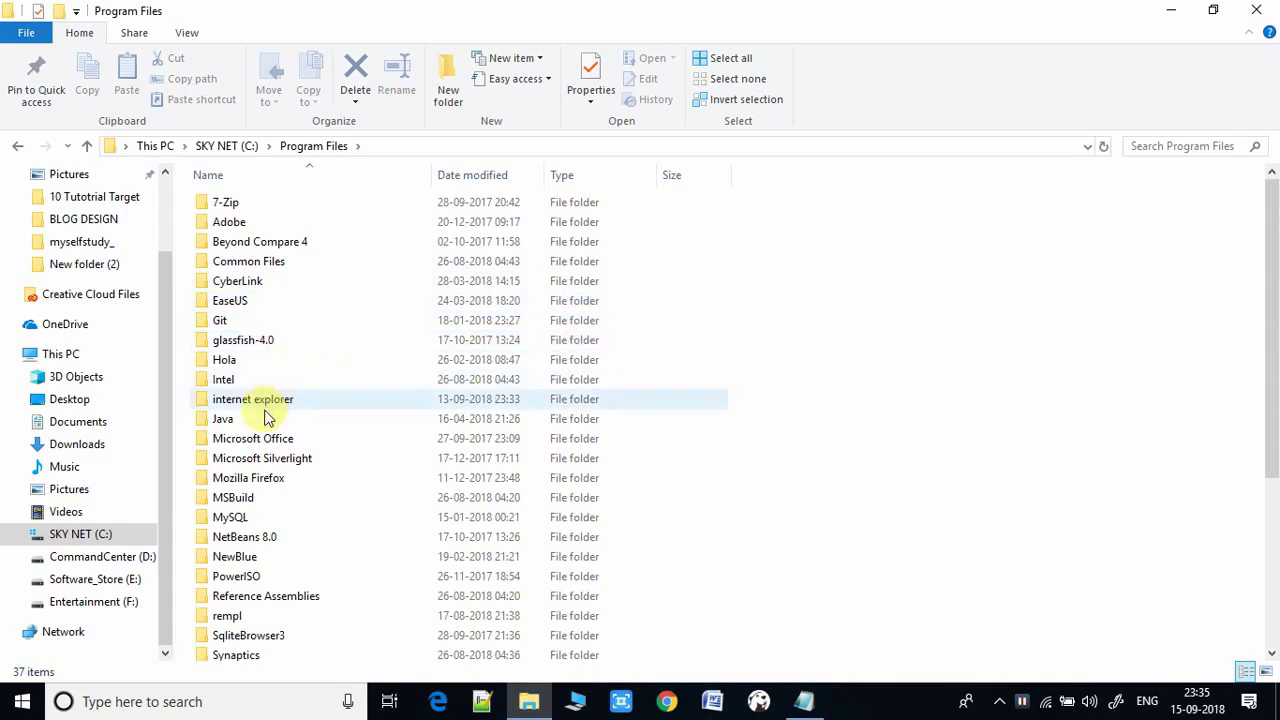
{"action": "double_click", "coordinate": [222, 418]}
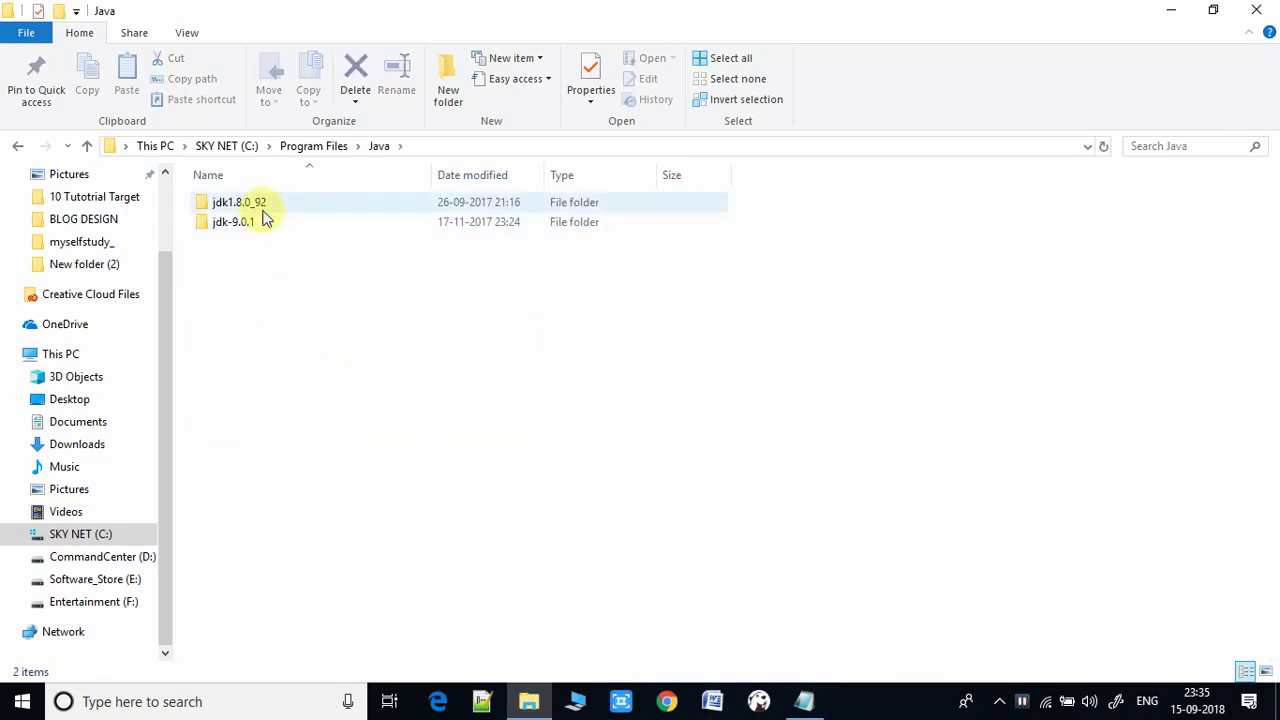
{"action": "double_click", "coordinate": [240, 202]}
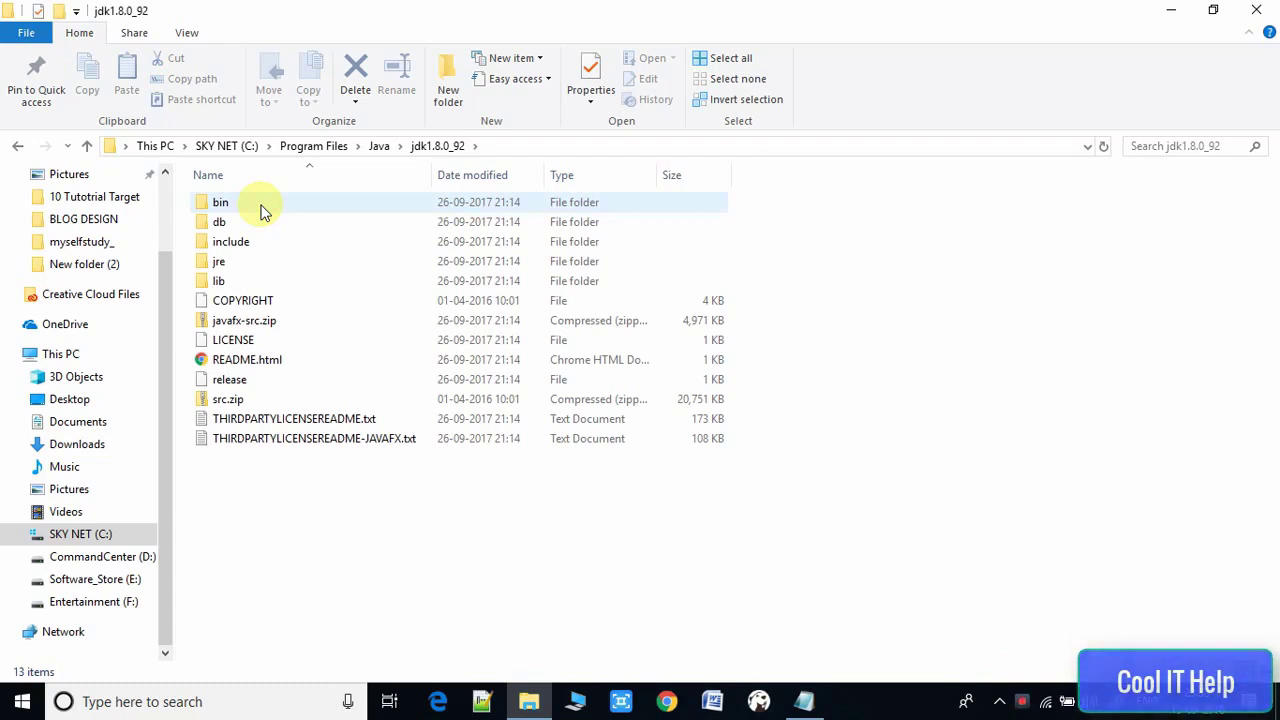
{"action": "mouse_move", "coordinate": [240, 220]}
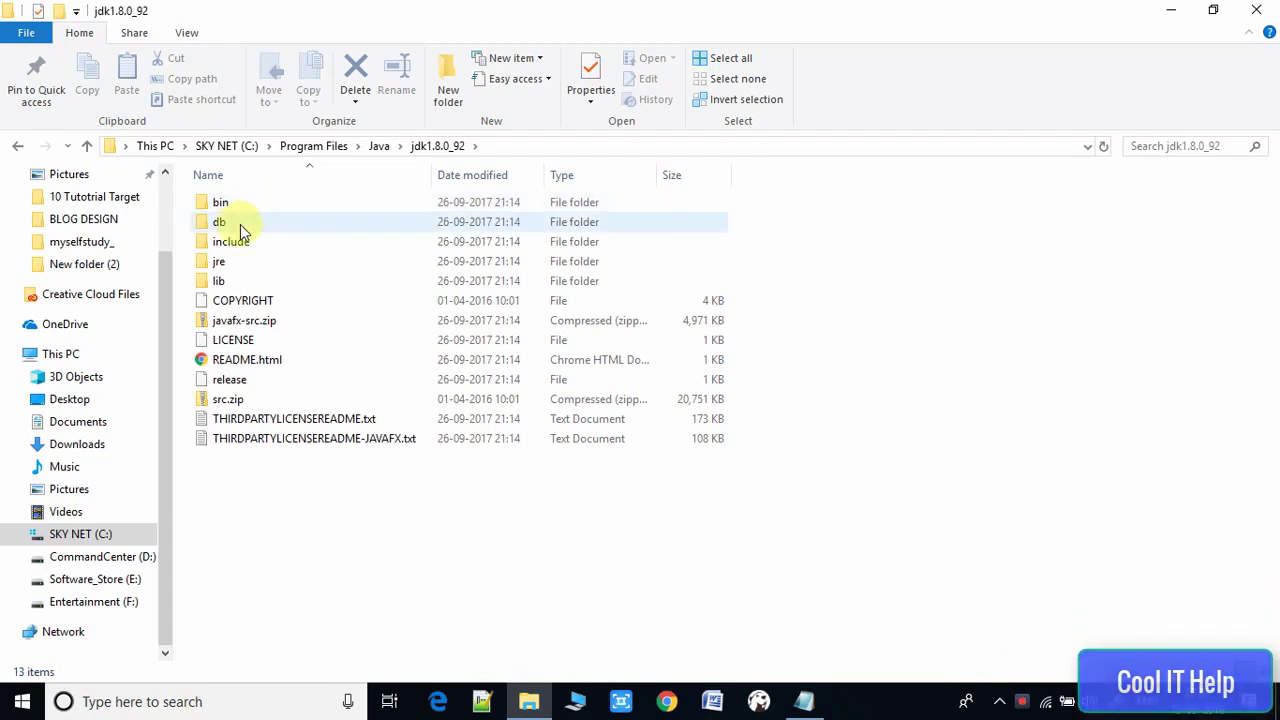
Go into db\bin and highlight the startNetworkServer.bat script.
{"action": "double_click", "coordinate": [220, 220]}
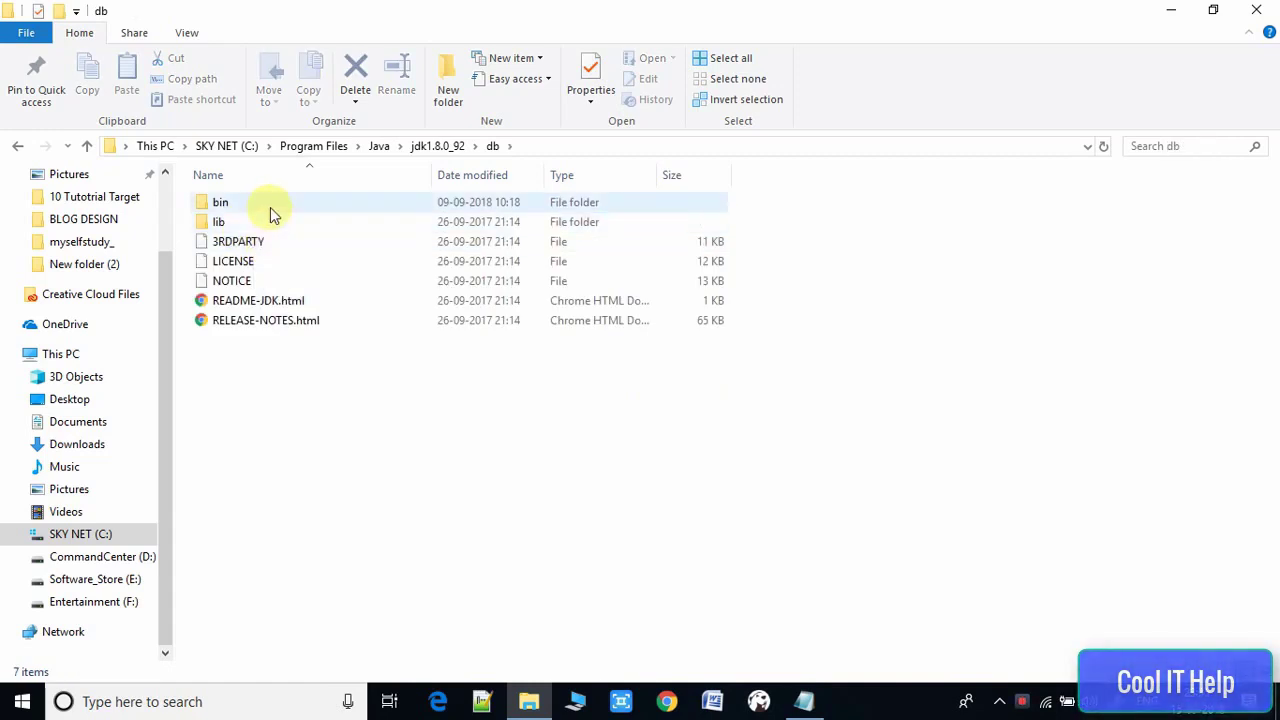
{"action": "mouse_move", "coordinate": [240, 210]}
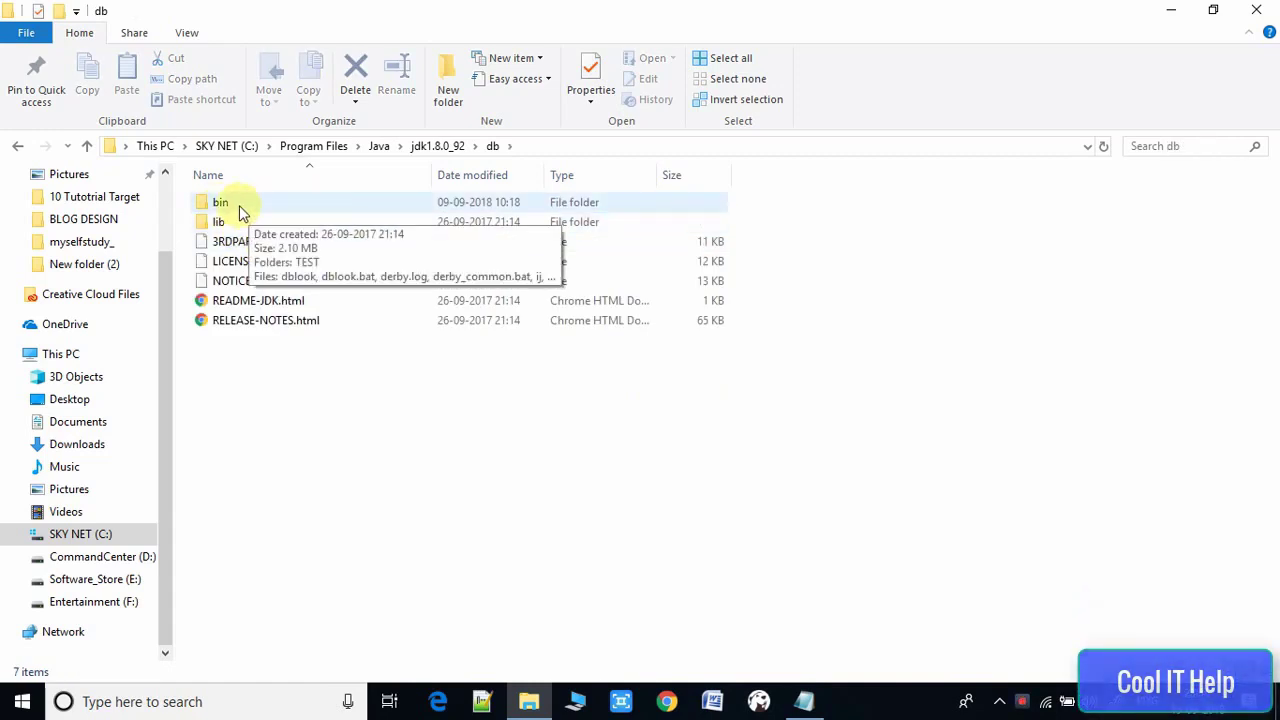
{"action": "double_click", "coordinate": [220, 202]}
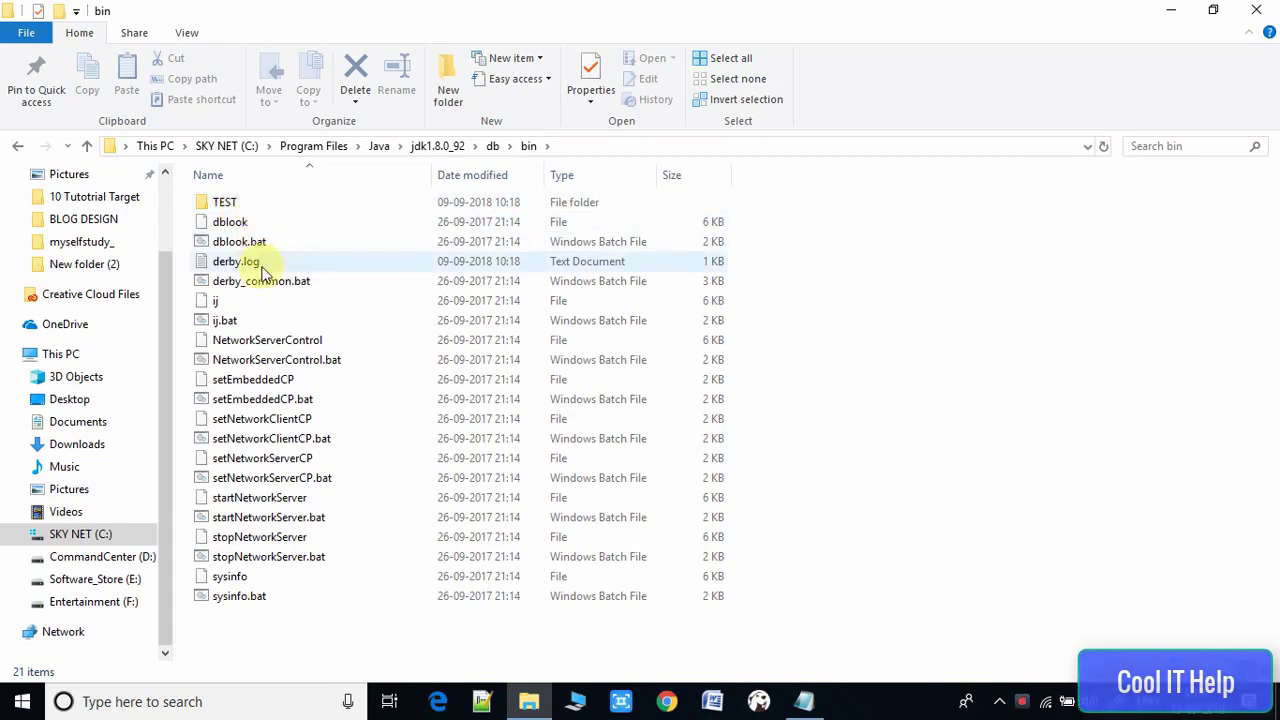
{"action": "mouse_move", "coordinate": [290, 400]}
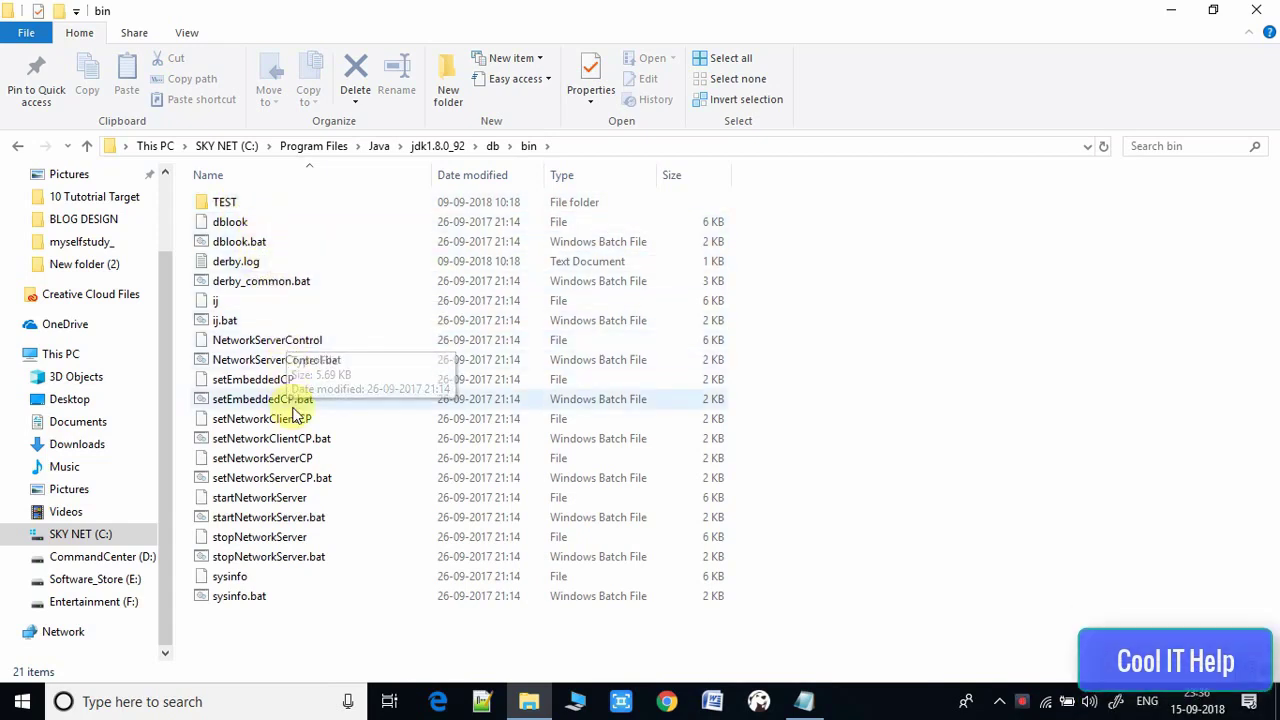
{"action": "left_click", "coordinate": [270, 516]}
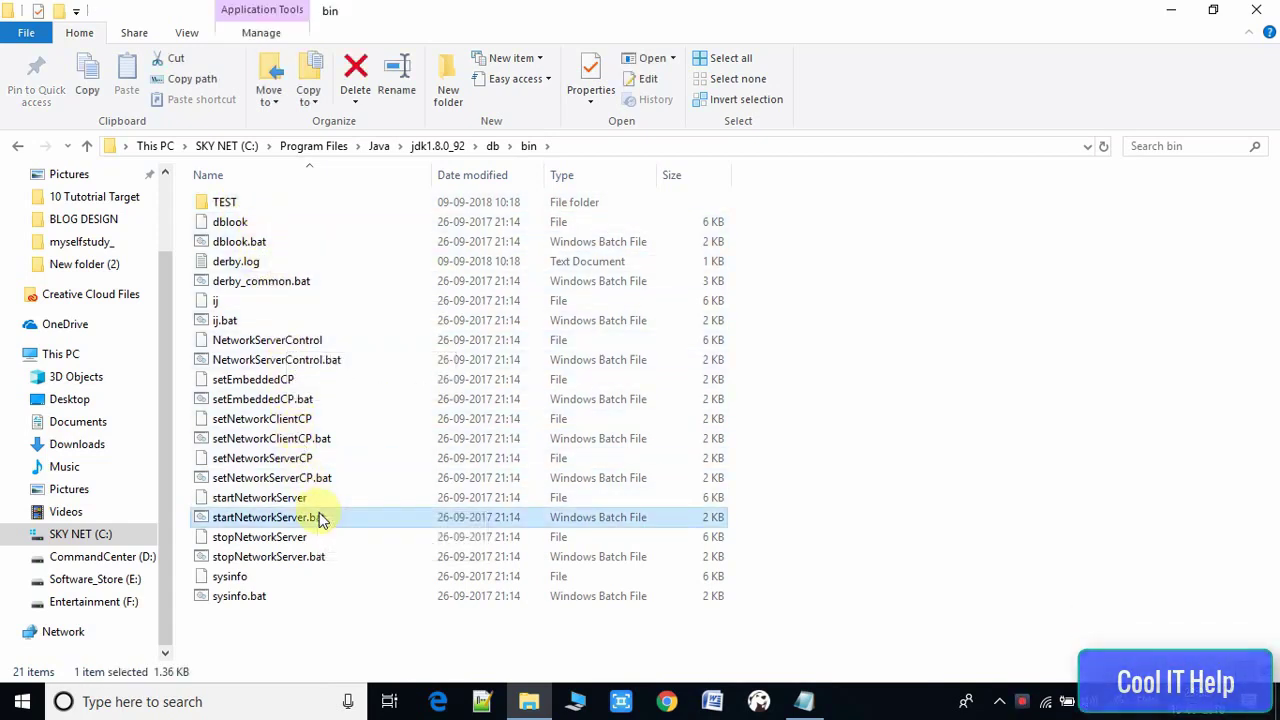
{"action": "mouse_move", "coordinate": [344, 520]}
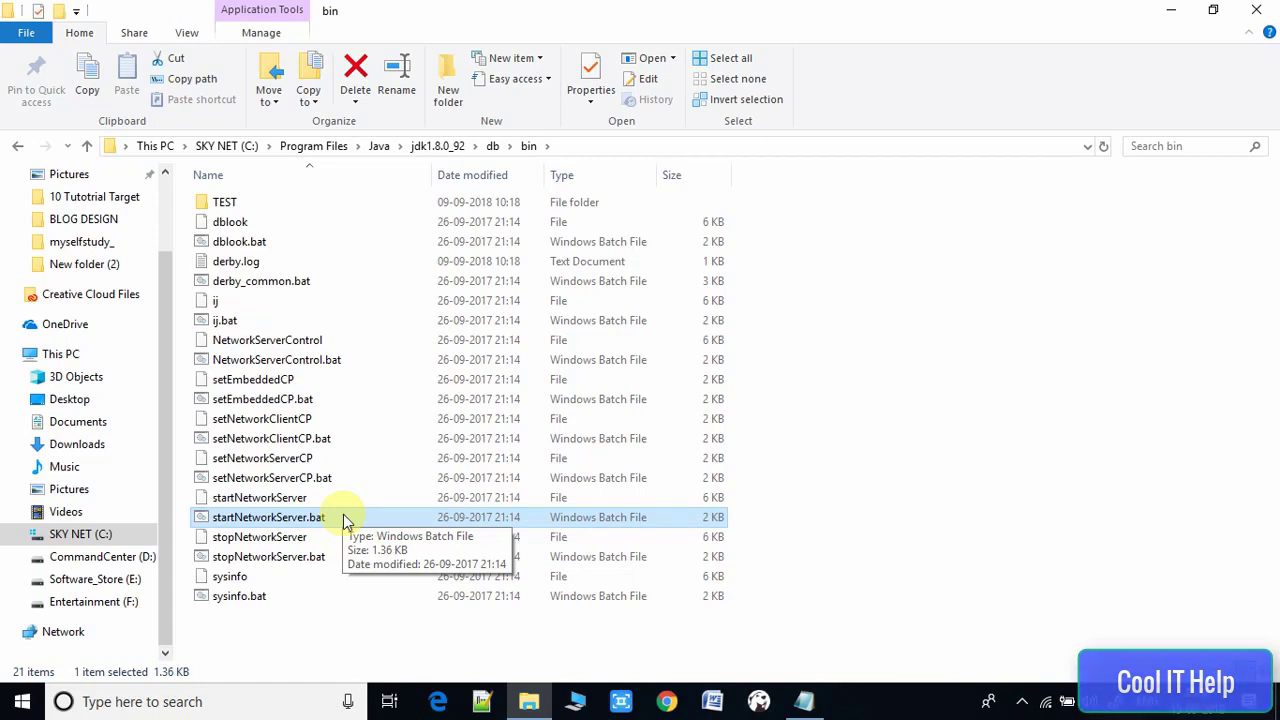
{"action": "mouse_move", "coordinate": [254, 700]}
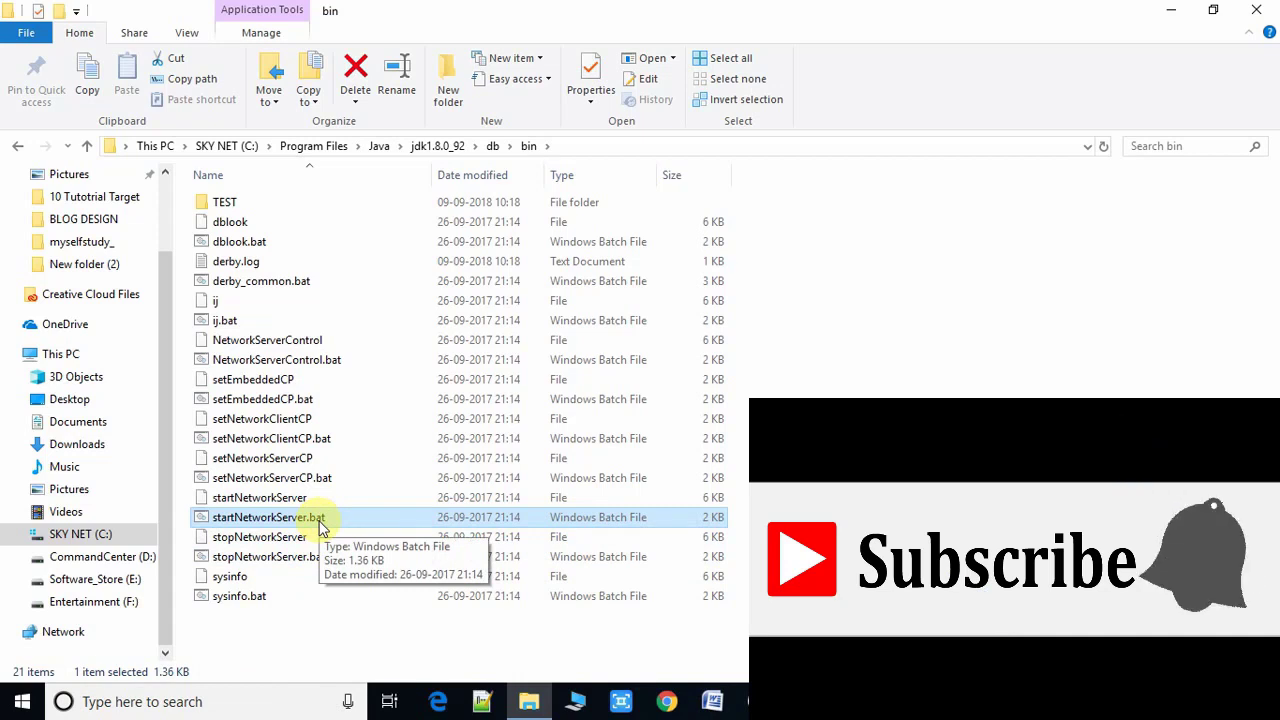
{"action": "right_click", "coordinate": [268, 516]}
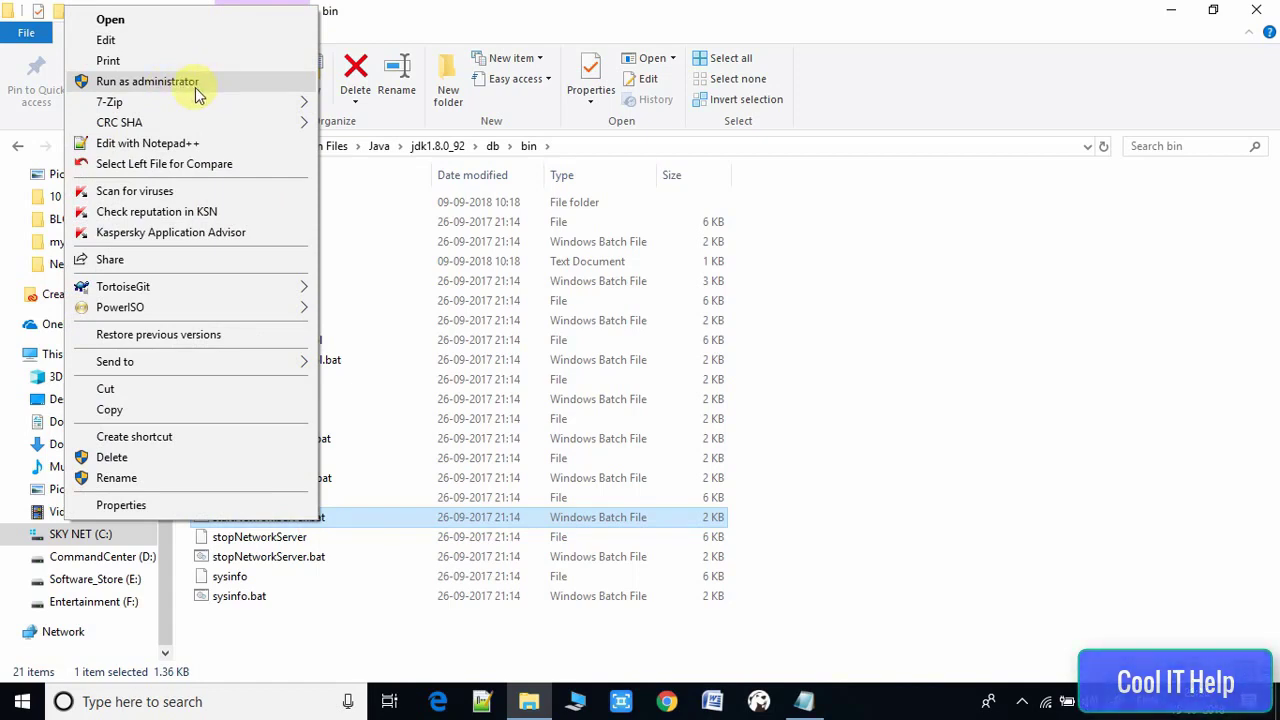
{"action": "mouse_move", "coordinate": [792, 356]}
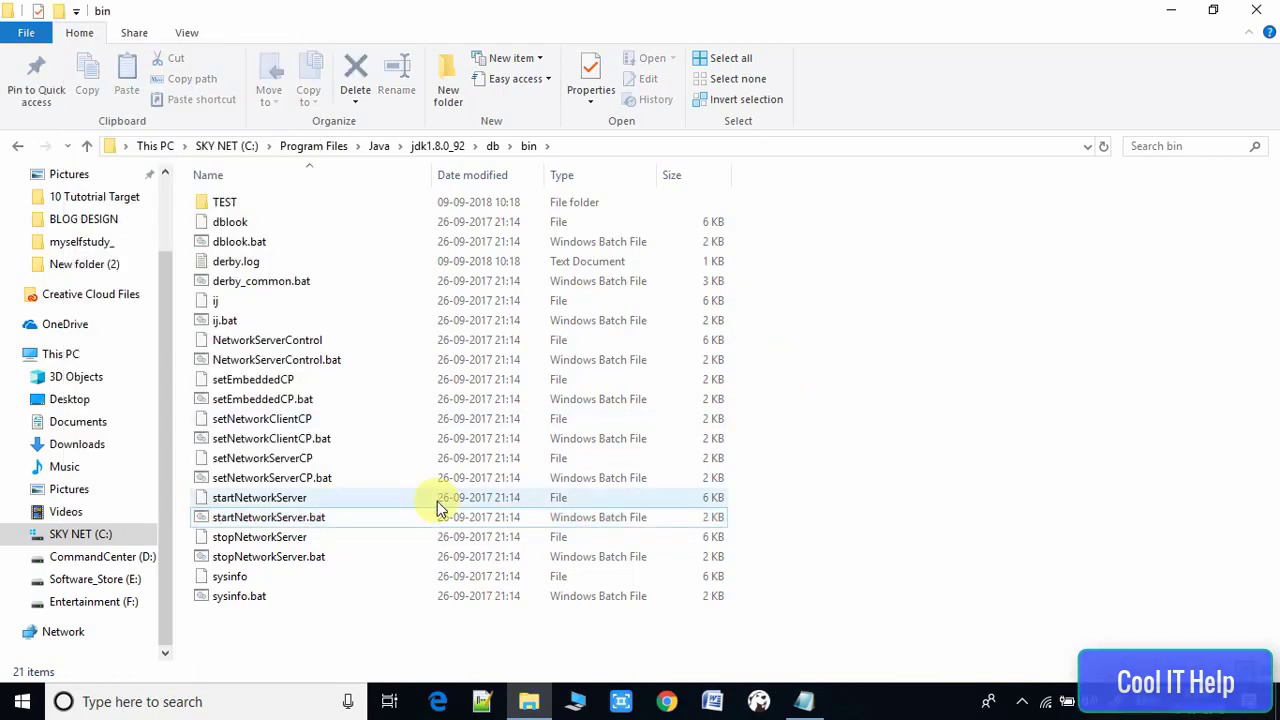
Reach the Environment Variables list through System > Advanced system settings.
{"action": "left_click", "coordinate": [268, 516]}
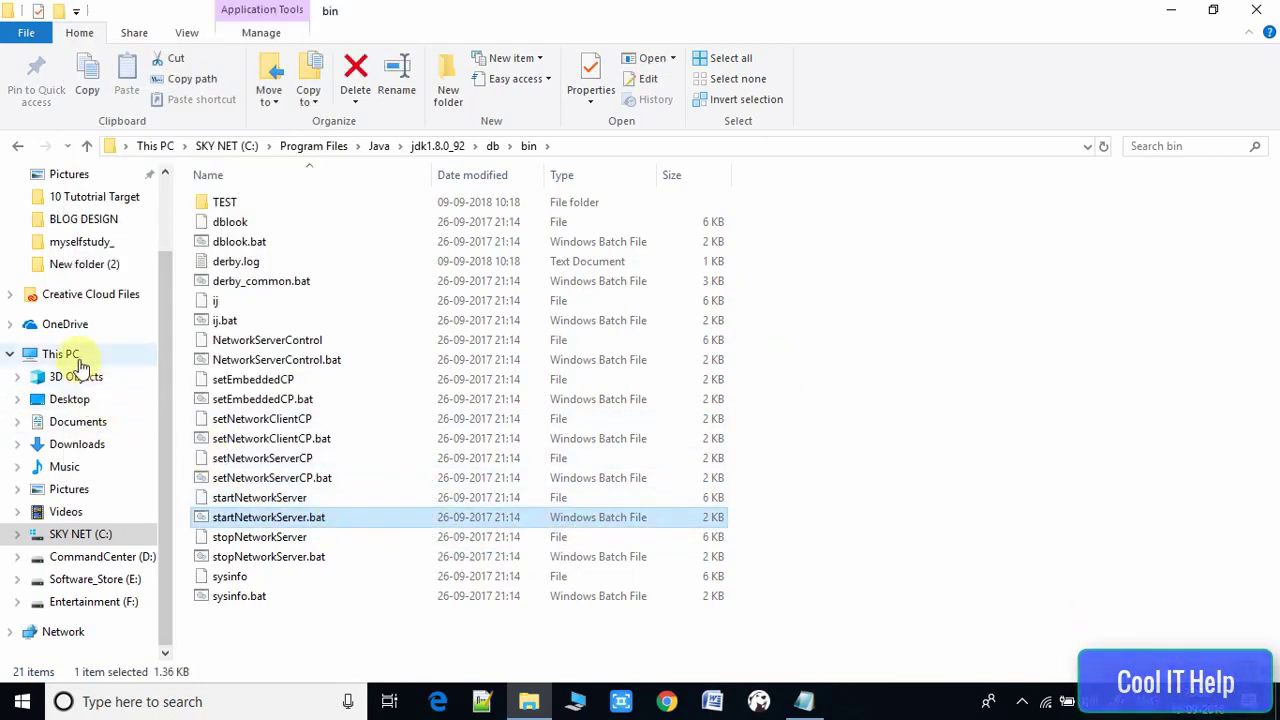
{"action": "mouse_move", "coordinate": [896, 404]}
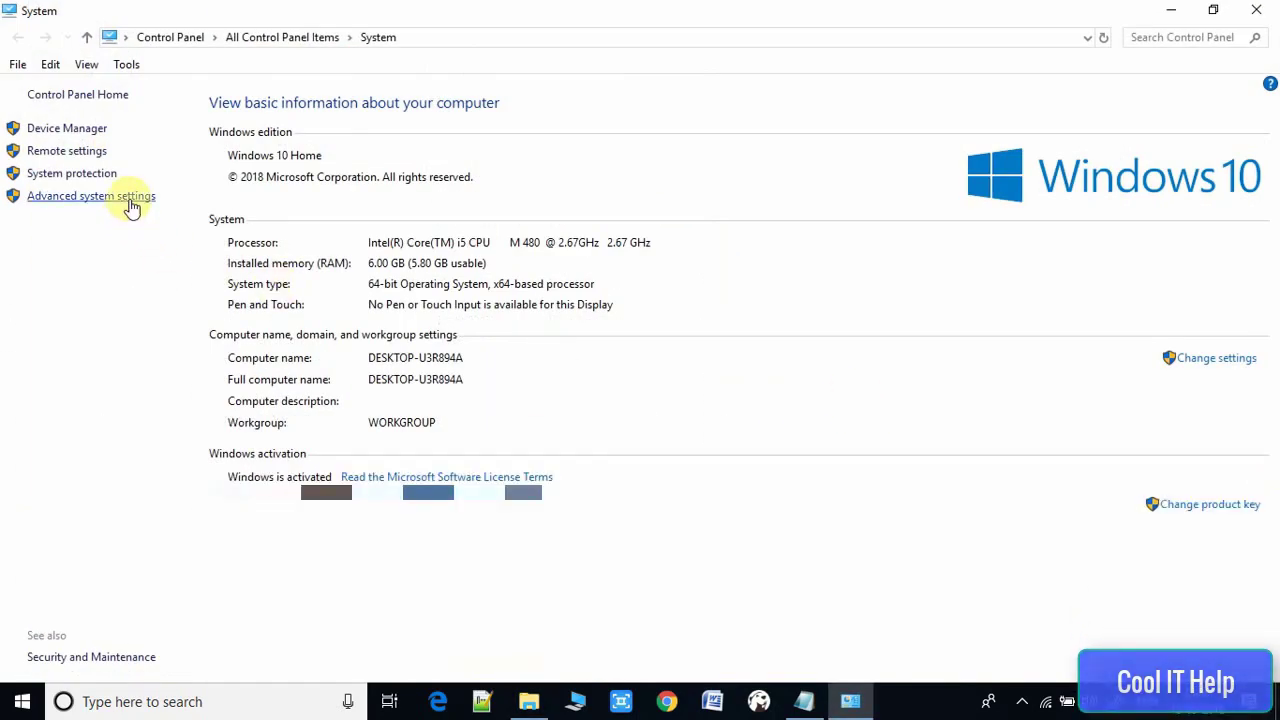
{"action": "left_click", "coordinate": [92, 196]}
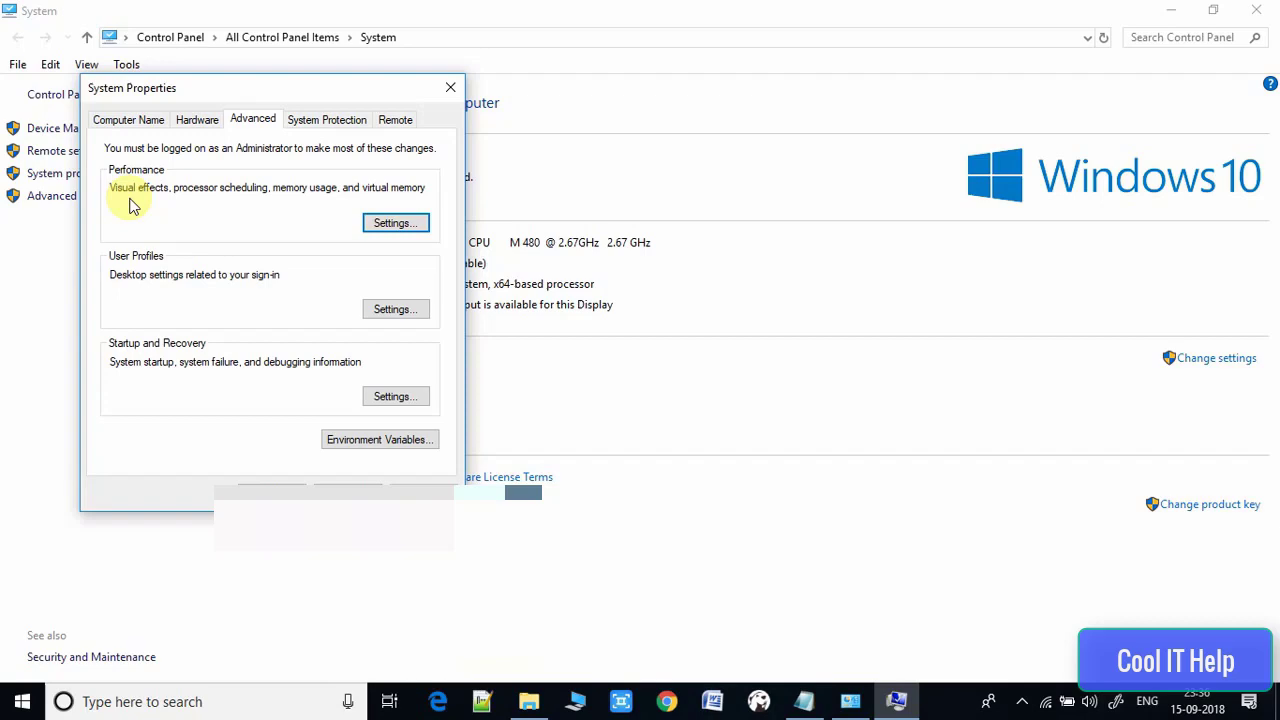
{"action": "left_click", "coordinate": [380, 440]}
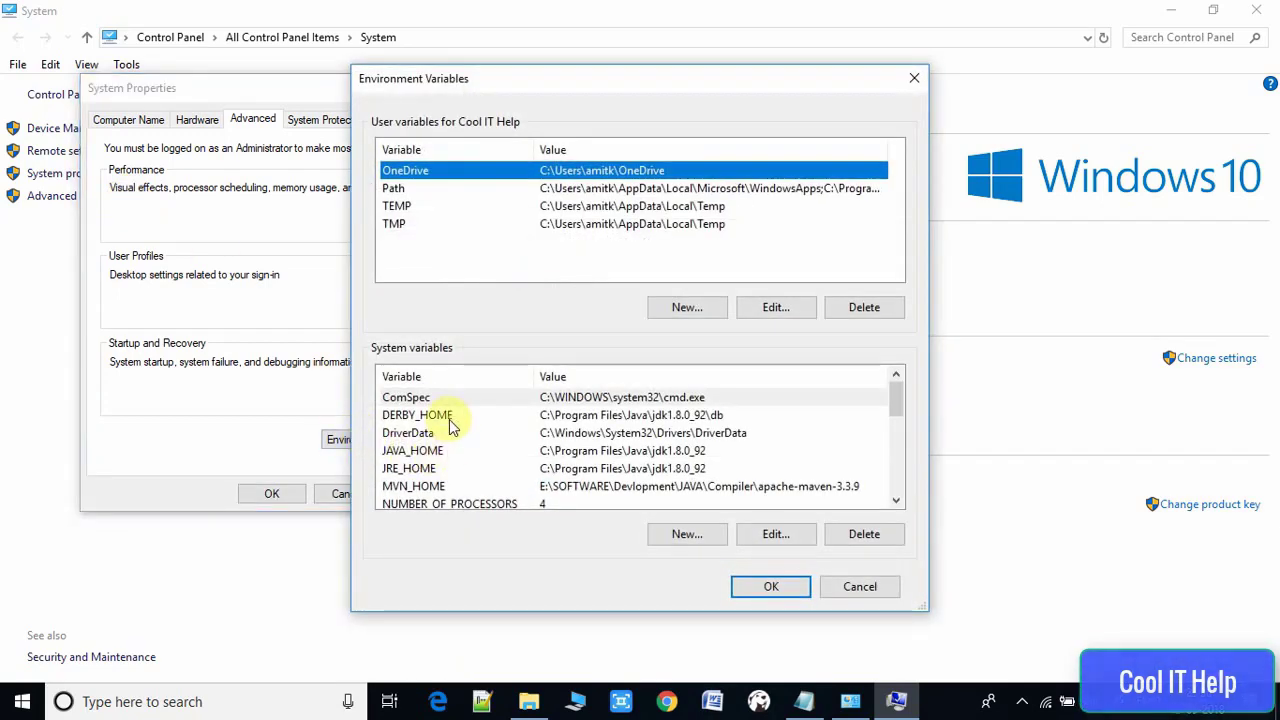
Edit the DERBY_HOME system variable to the jdk1.8.0_92 db folder and save it.
{"action": "double_click", "coordinate": [416, 414]}
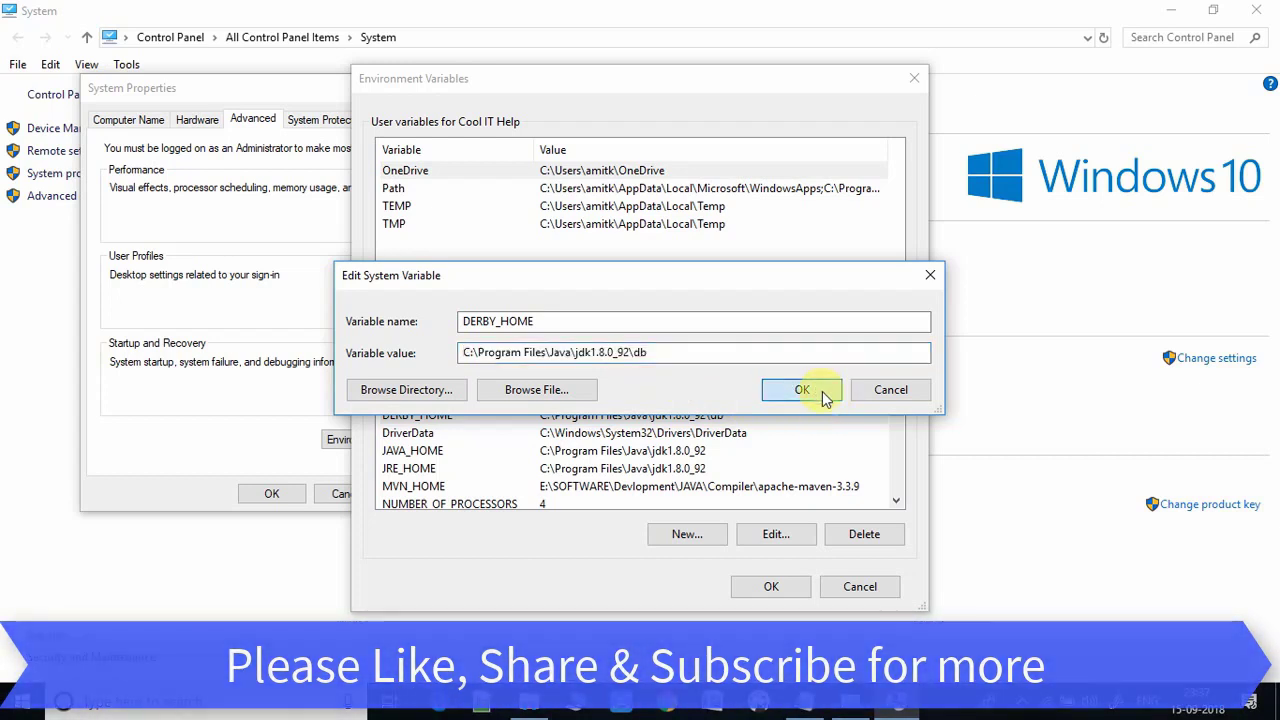
{"action": "left_click", "coordinate": [800, 388]}
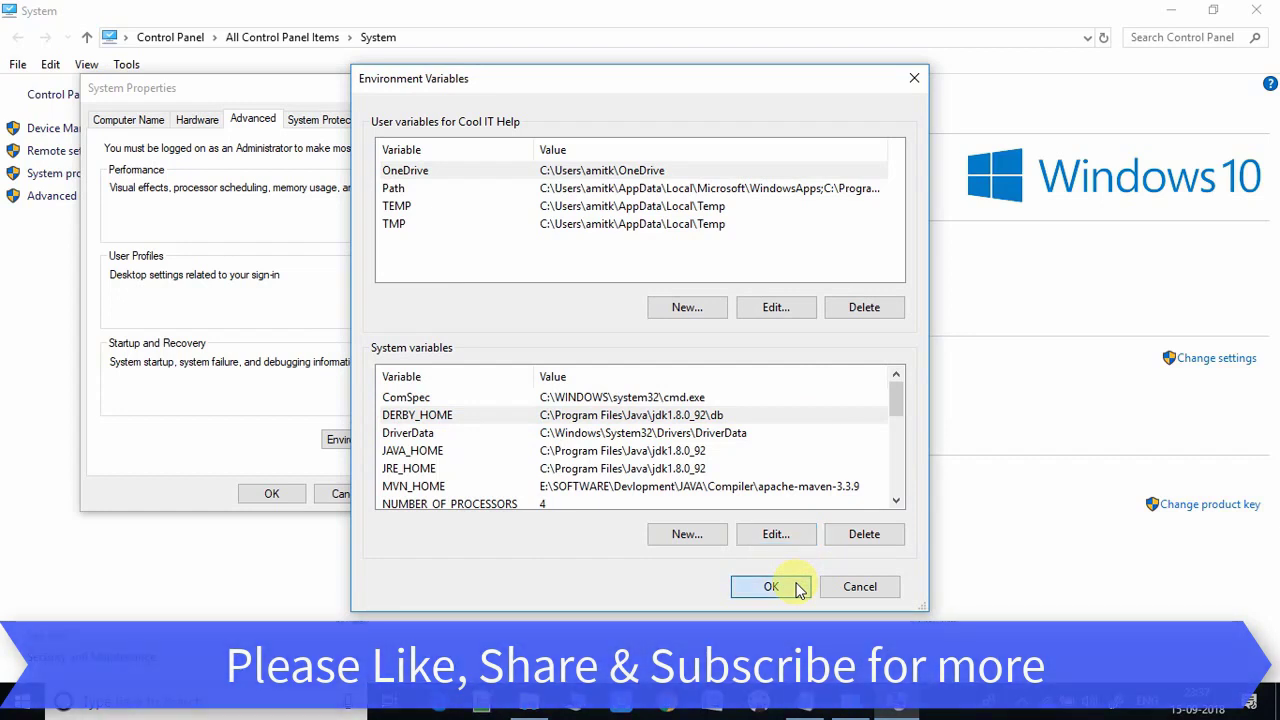
{"action": "left_click", "coordinate": [770, 586]}
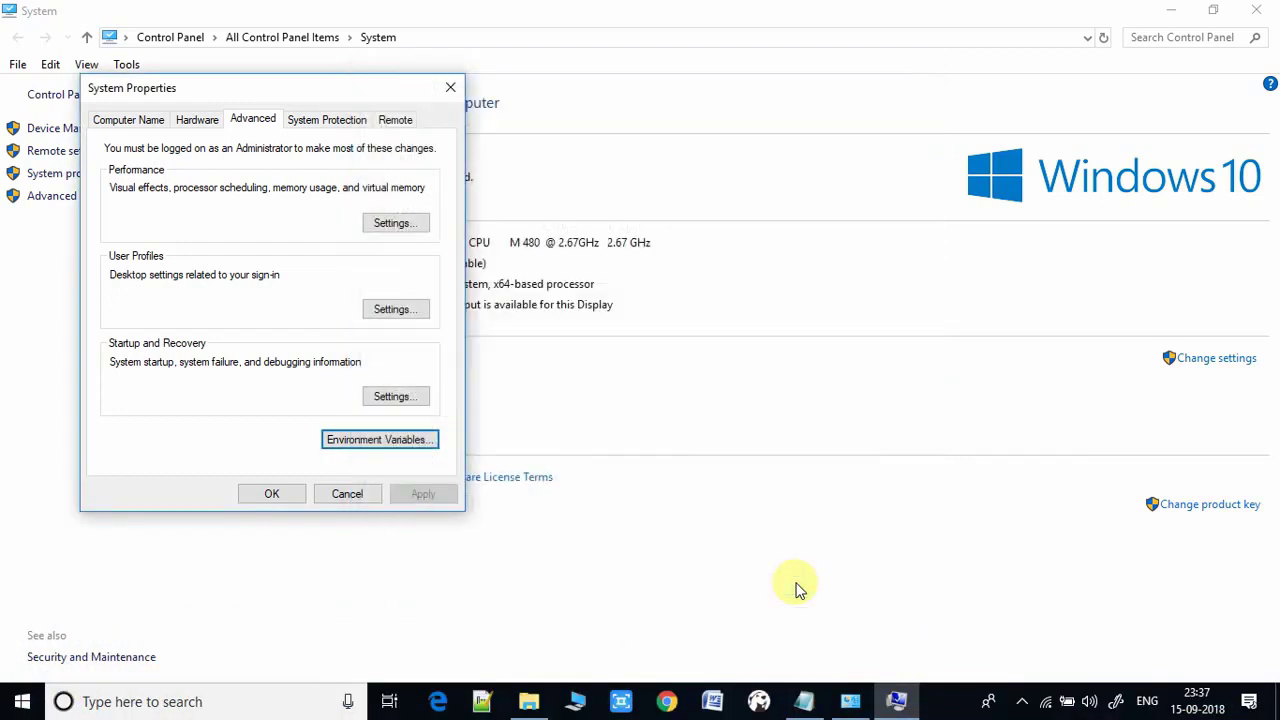
{"action": "mouse_move", "coordinate": [272, 492]}
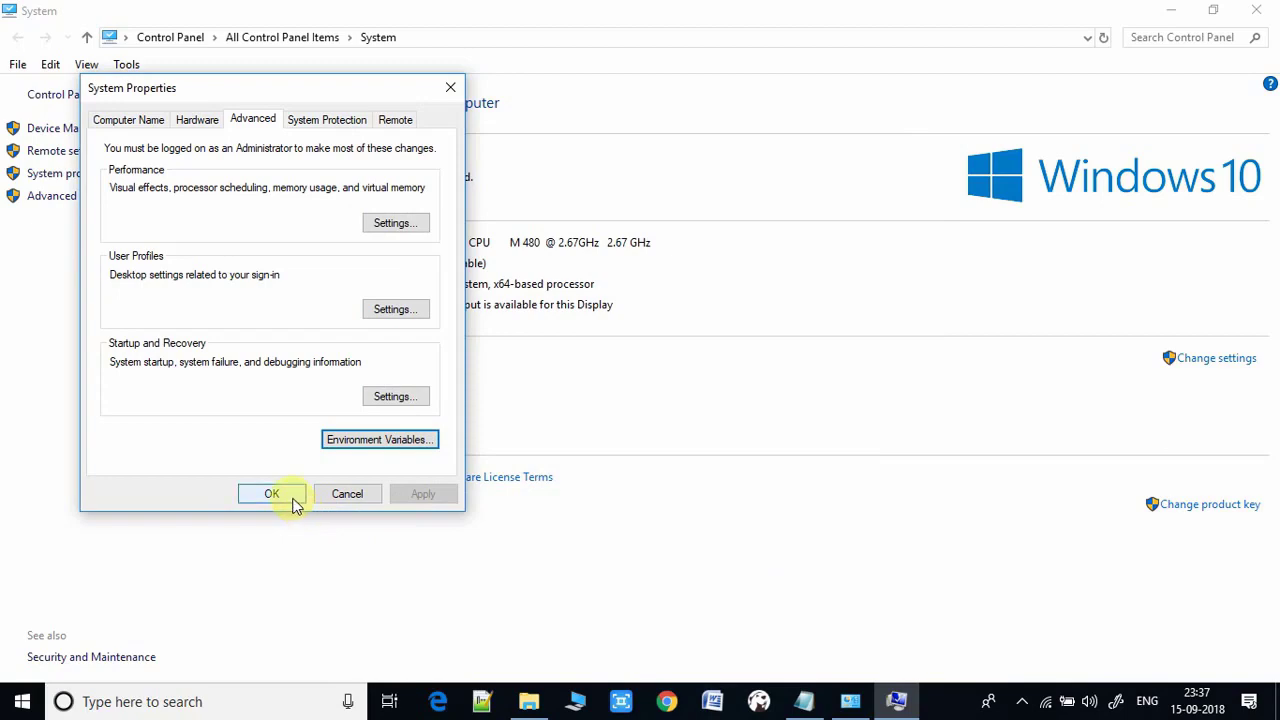
Run startNetworkServer.bat to start the Derby Network Server on port 1527 and minimize its window.
{"action": "left_click", "coordinate": [272, 492]}
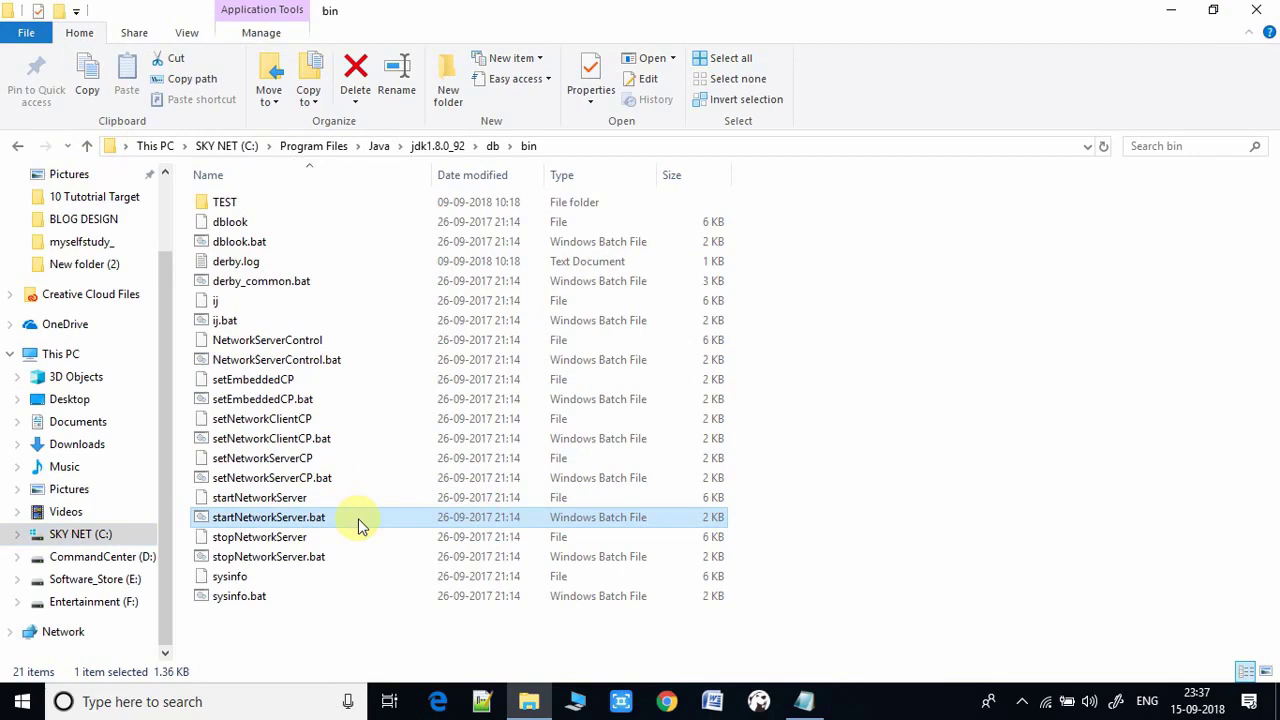
{"action": "right_click", "coordinate": [268, 516]}
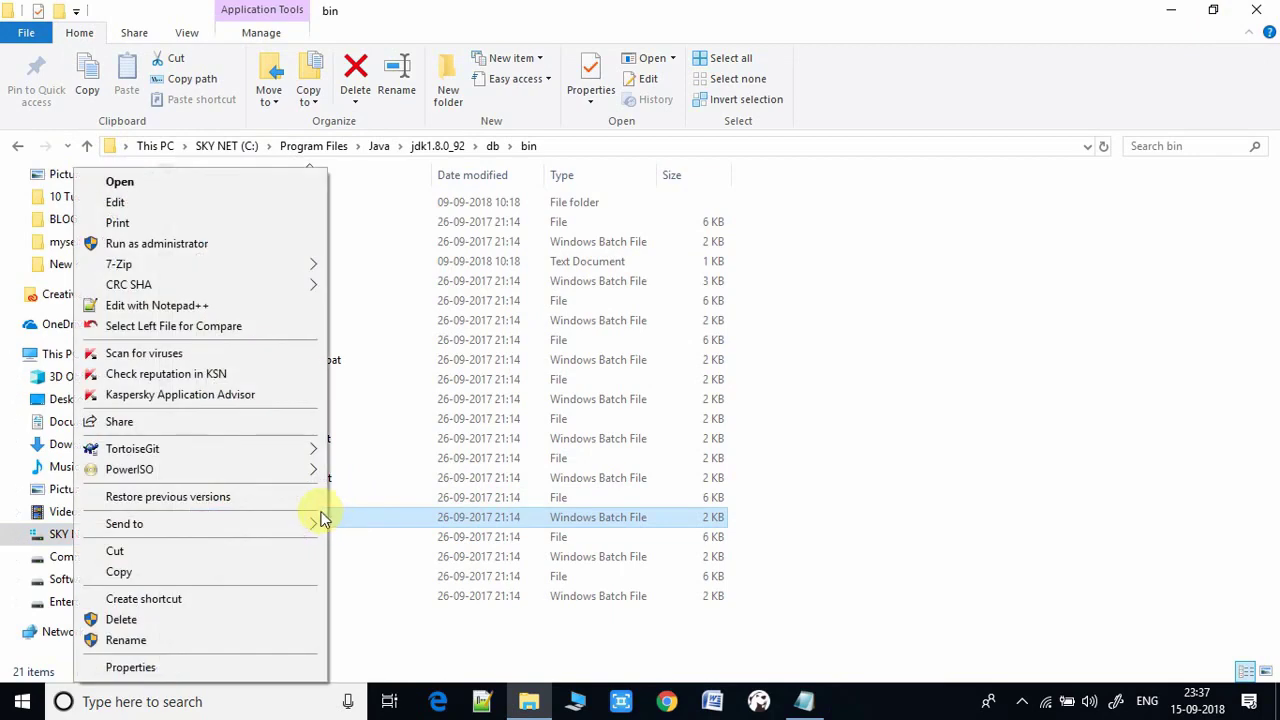
{"action": "left_click", "coordinate": [120, 180]}
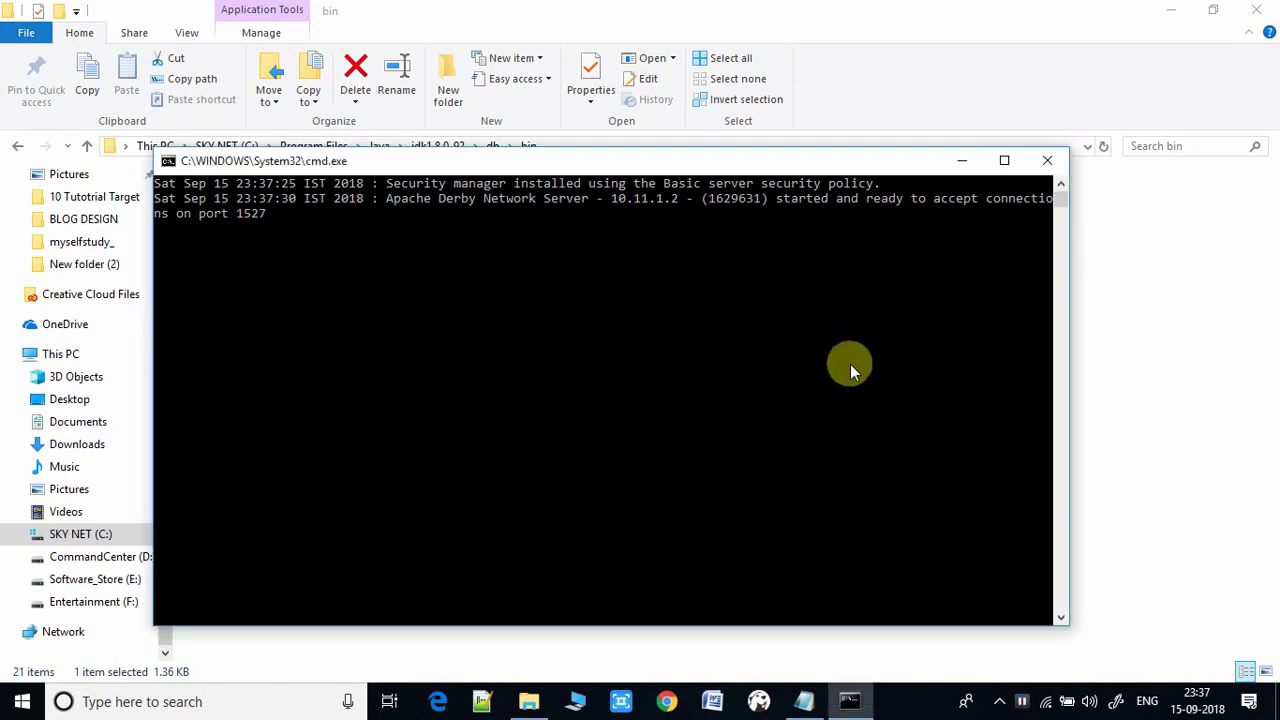
{"action": "mouse_move", "coordinate": [518, 210]}
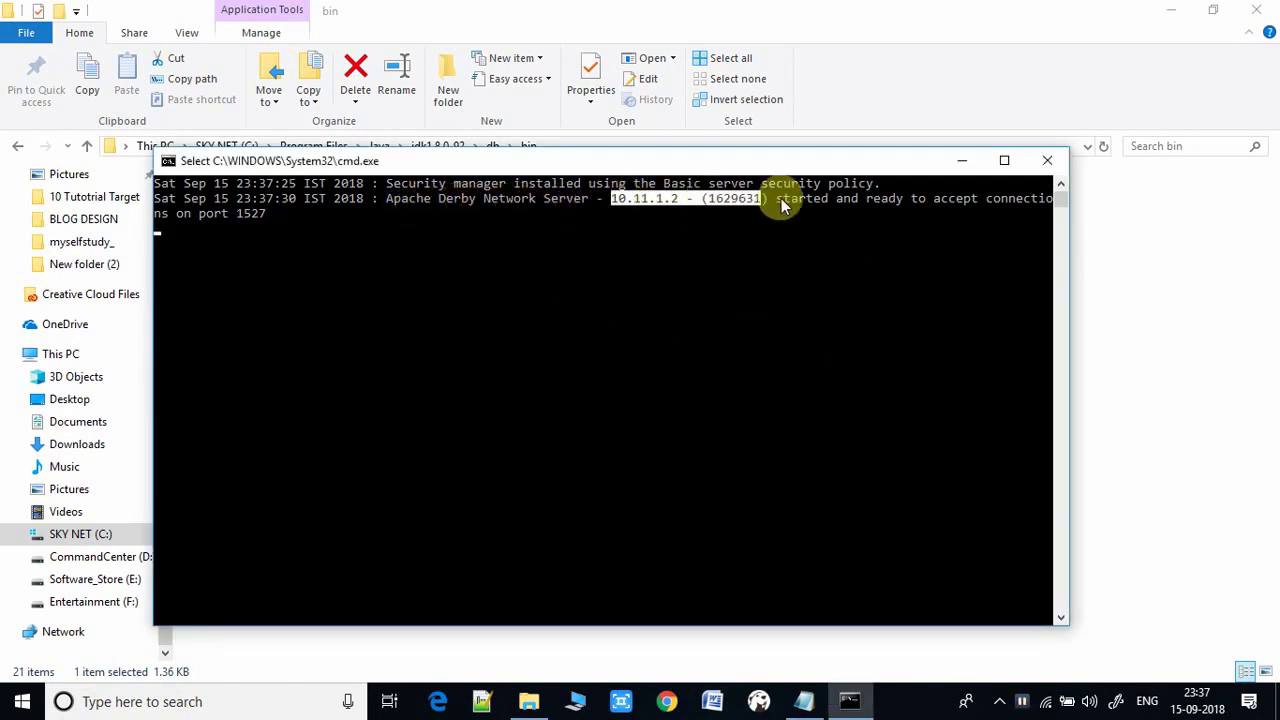
{"action": "mouse_move", "coordinate": [250, 218]}
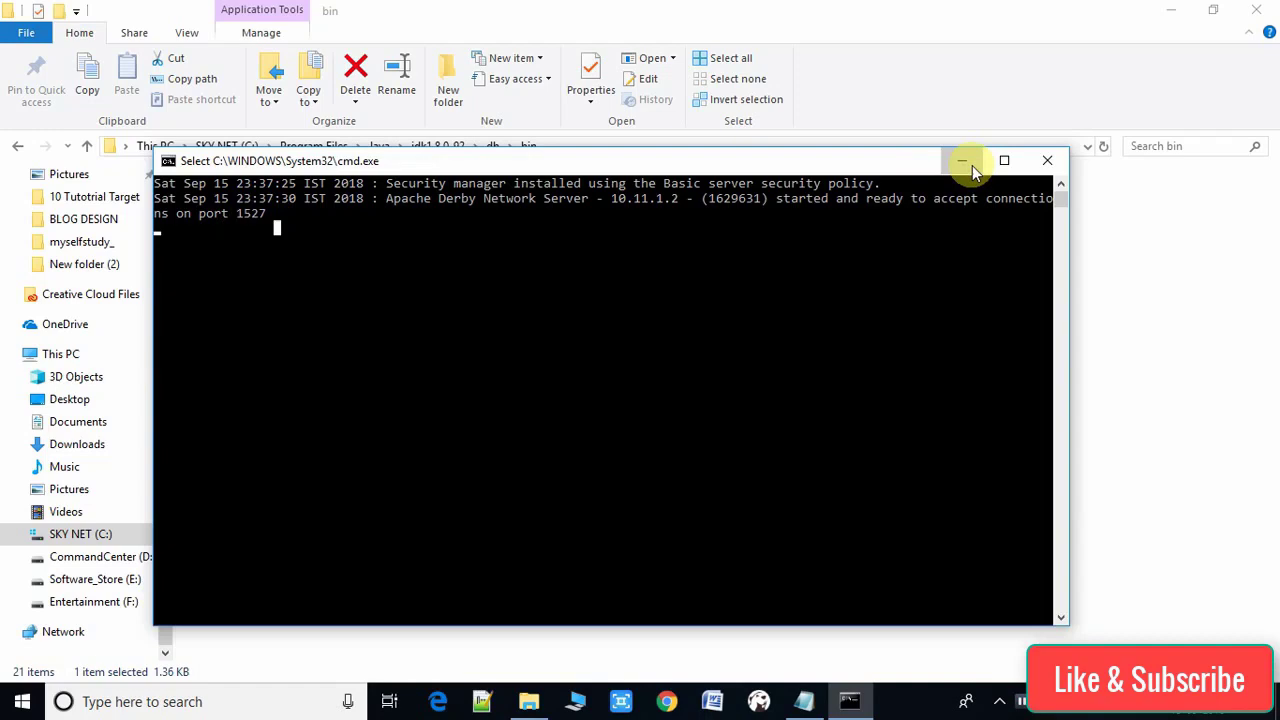
{"action": "left_click", "coordinate": [968, 160]}
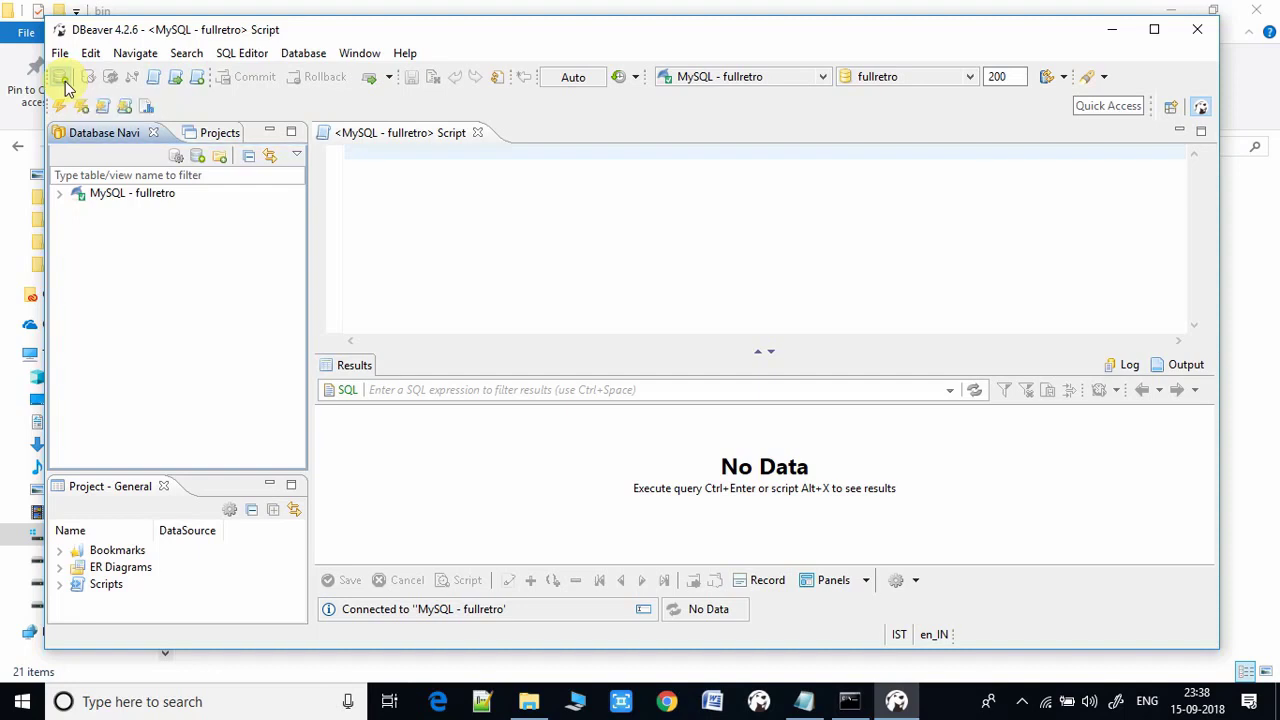
Start a new connection using the Derby Server driver.
{"action": "left_click", "coordinate": [64, 76]}
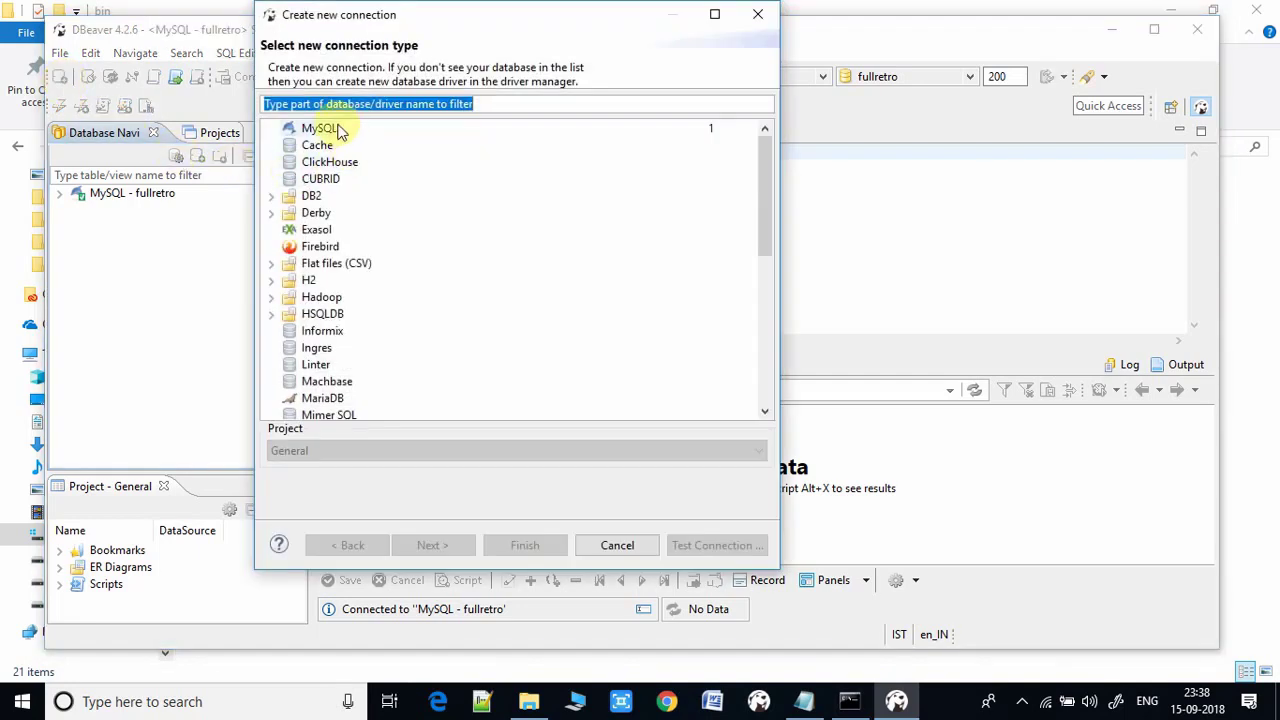
{"action": "left_click", "coordinate": [316, 212]}
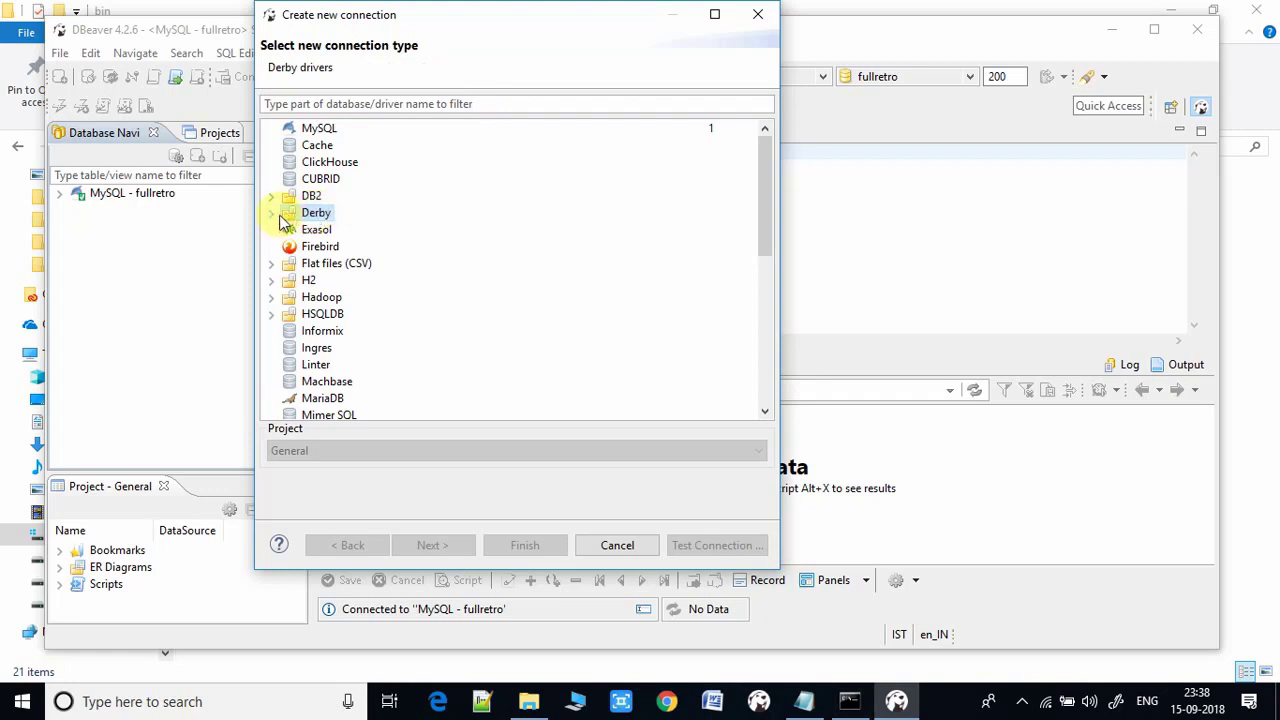
{"action": "left_click", "coordinate": [272, 212]}
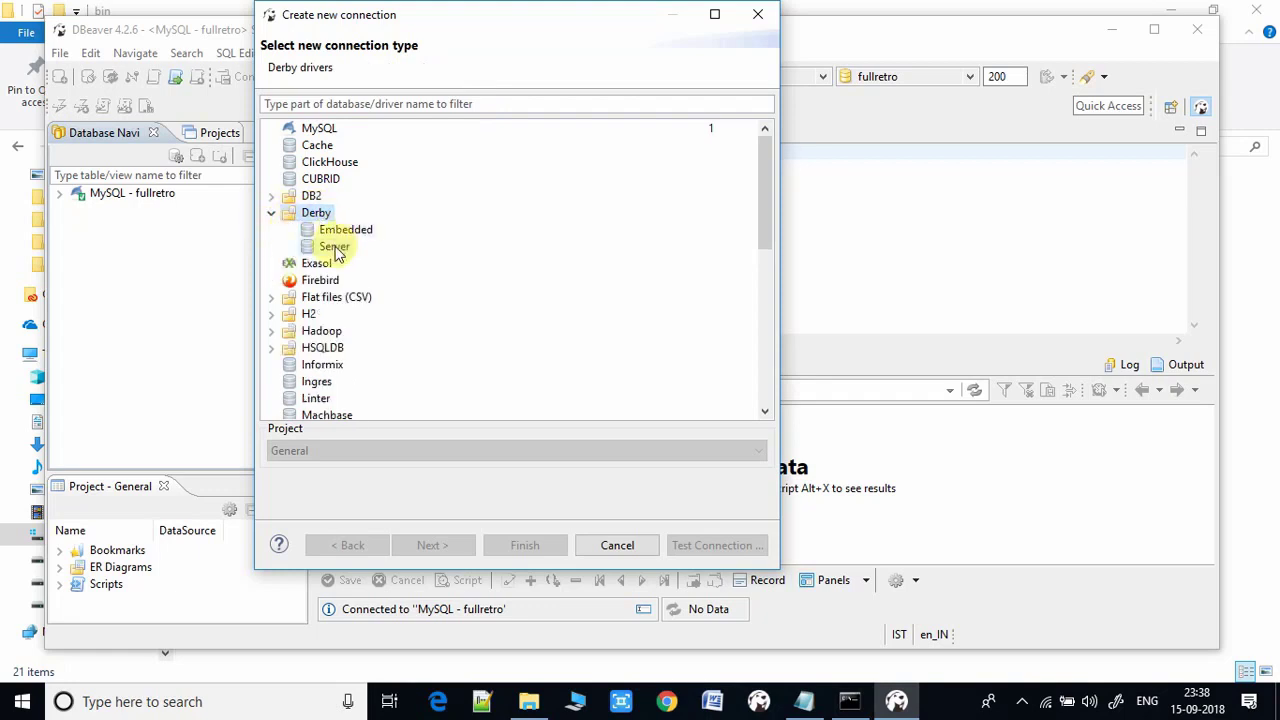
{"action": "left_click", "coordinate": [332, 248]}
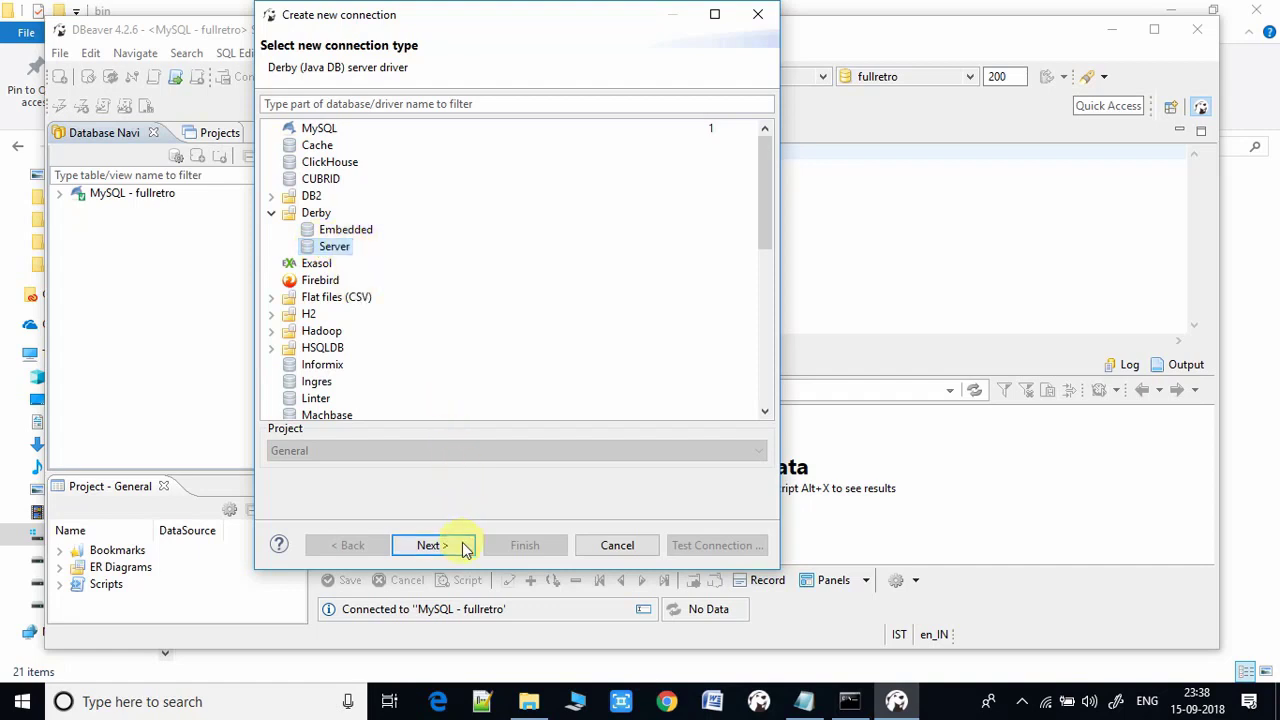
{"action": "left_click", "coordinate": [430, 544]}
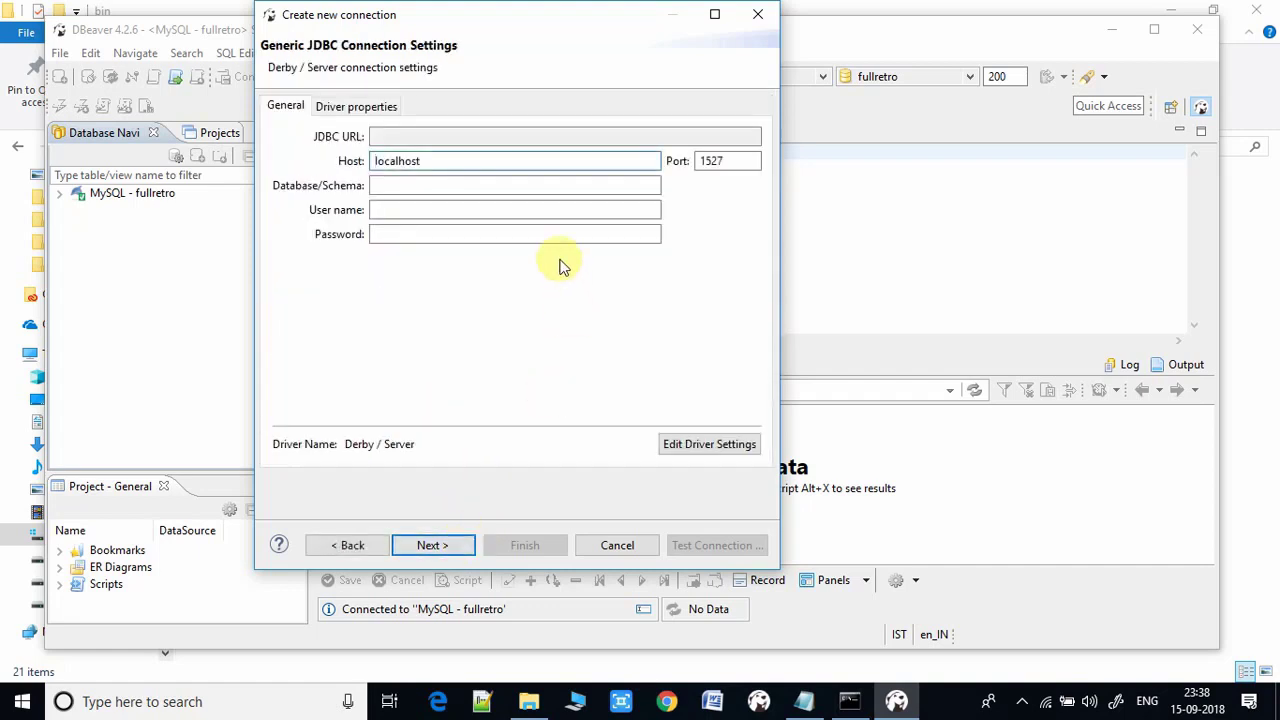
Enter TESTDB as the database name on localhost:1527 and continue.
{"action": "left_click", "coordinate": [516, 184]}
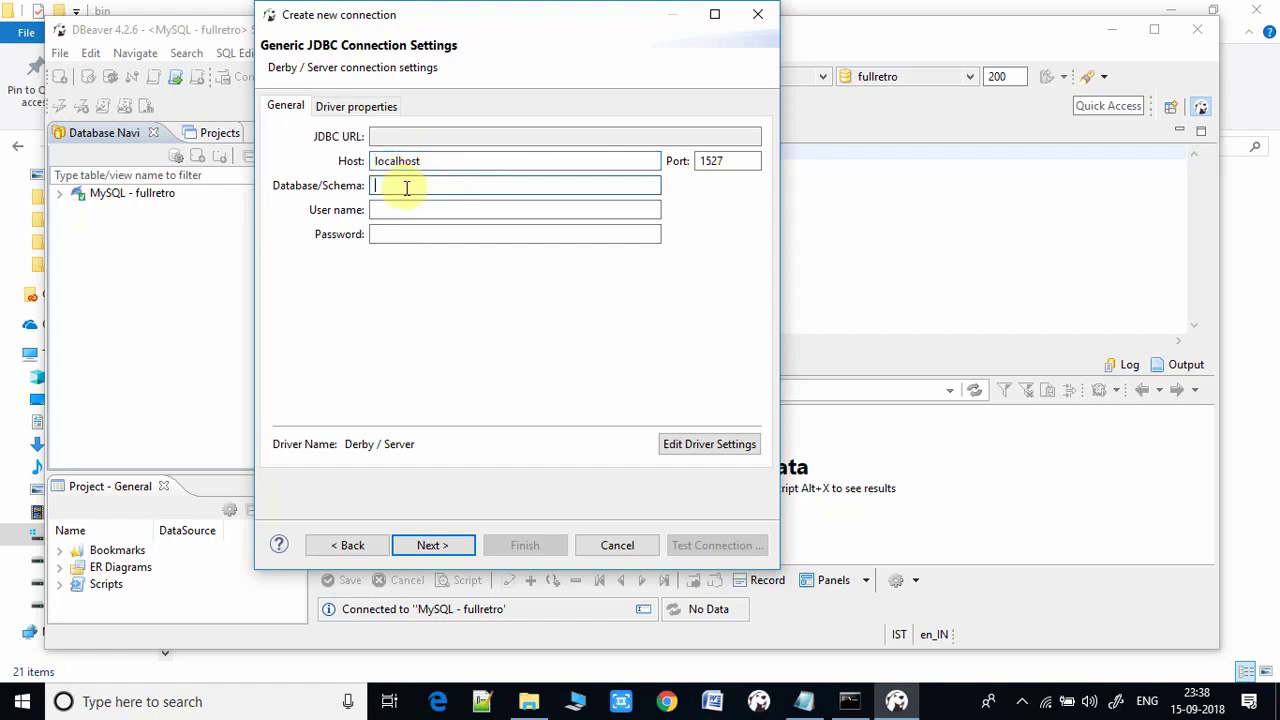
{"action": "type", "text": "TE"}
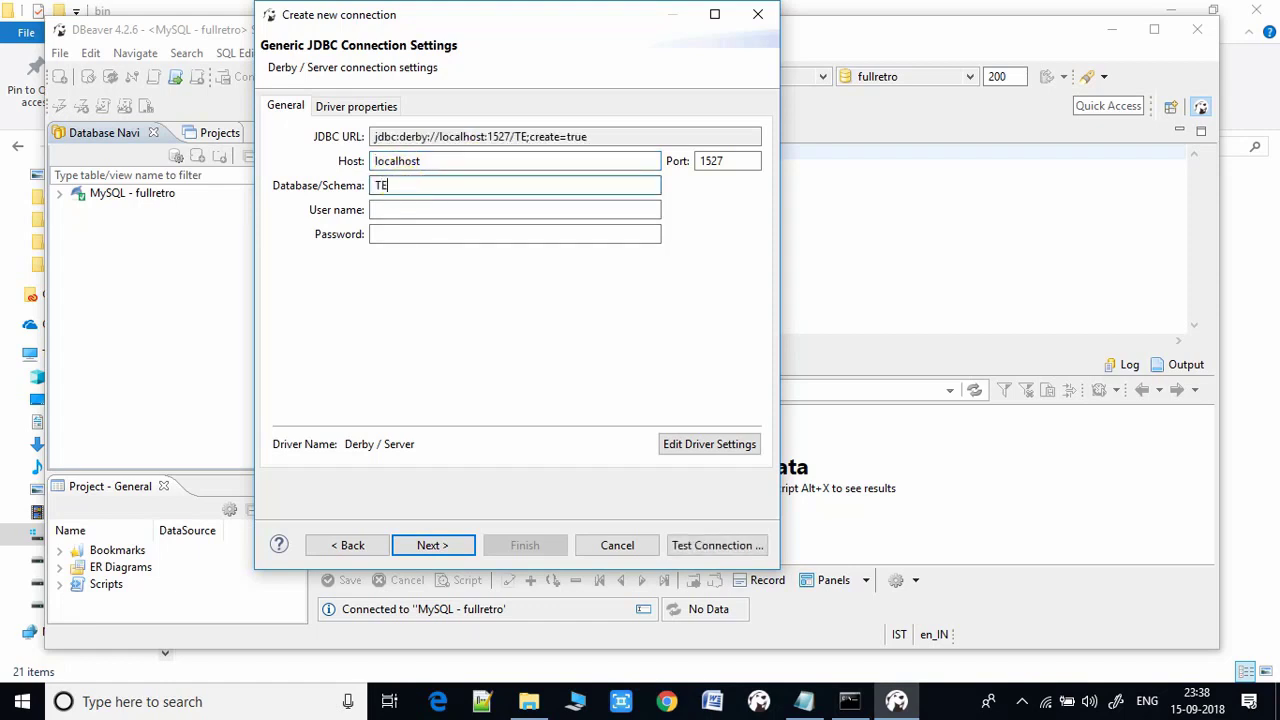
{"action": "type", "text": "ST1"}
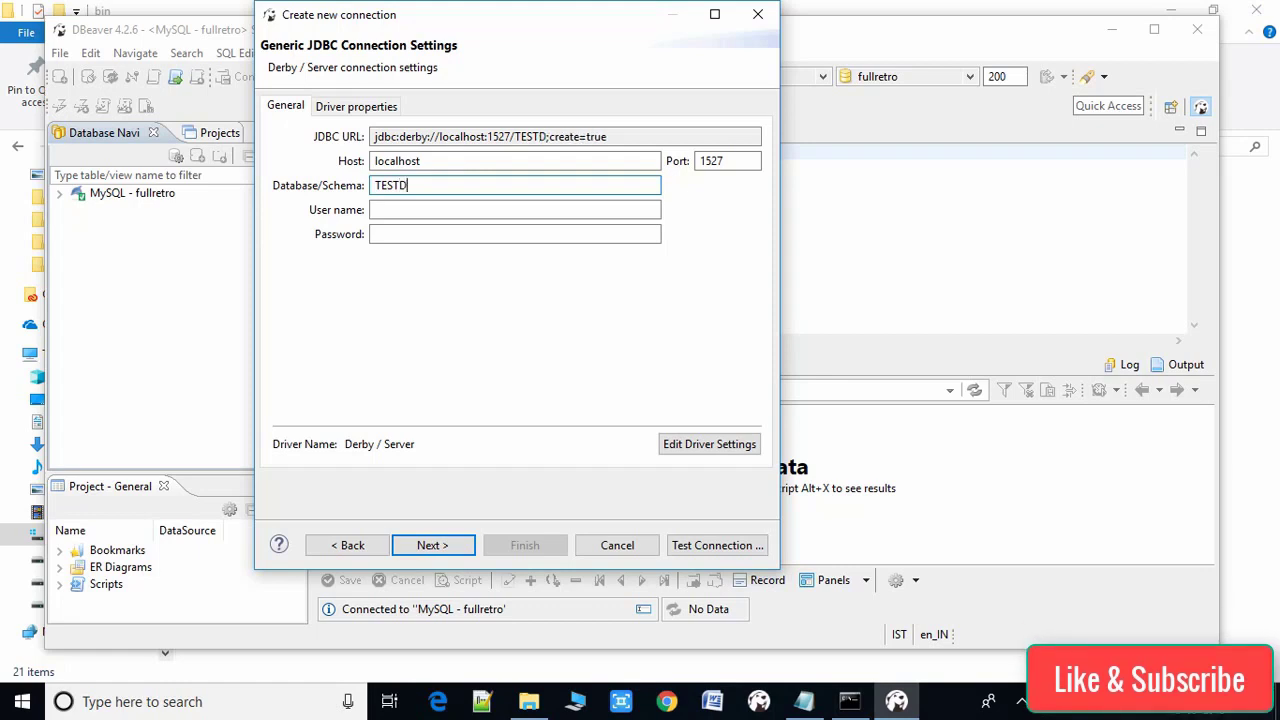
{"action": "type", "text": "B"}
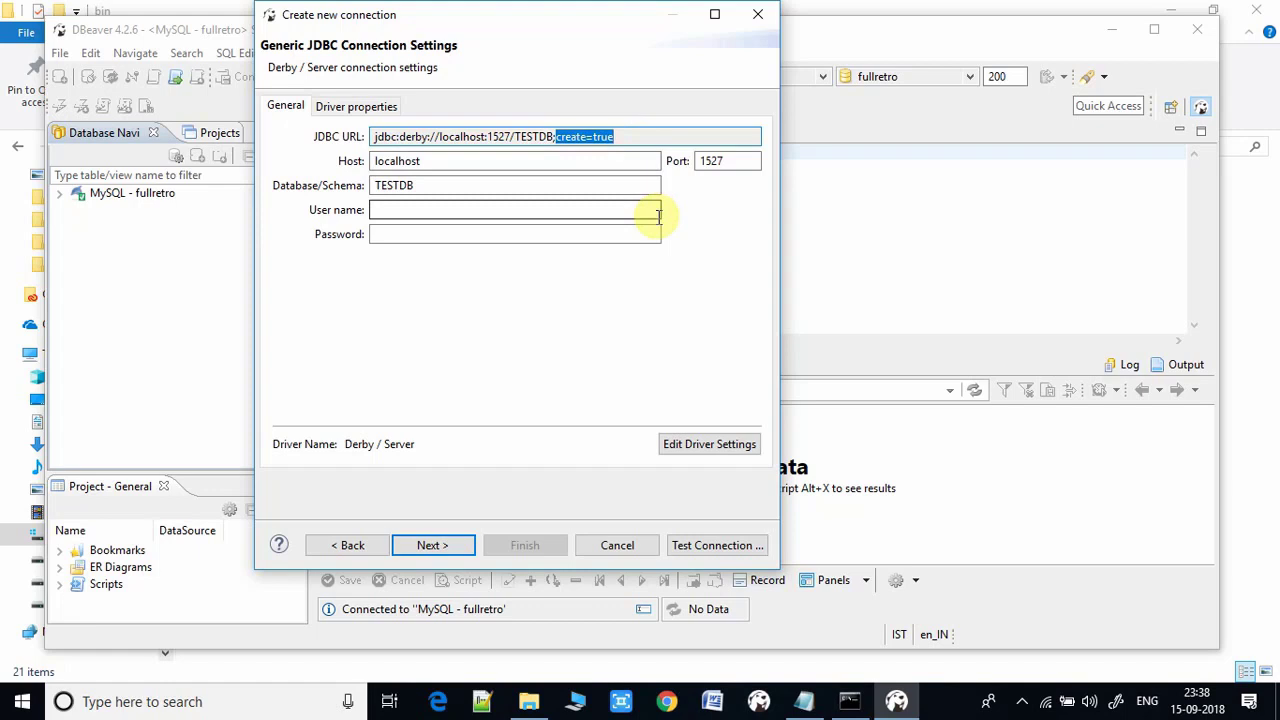
{"action": "mouse_move", "coordinate": [476, 544]}
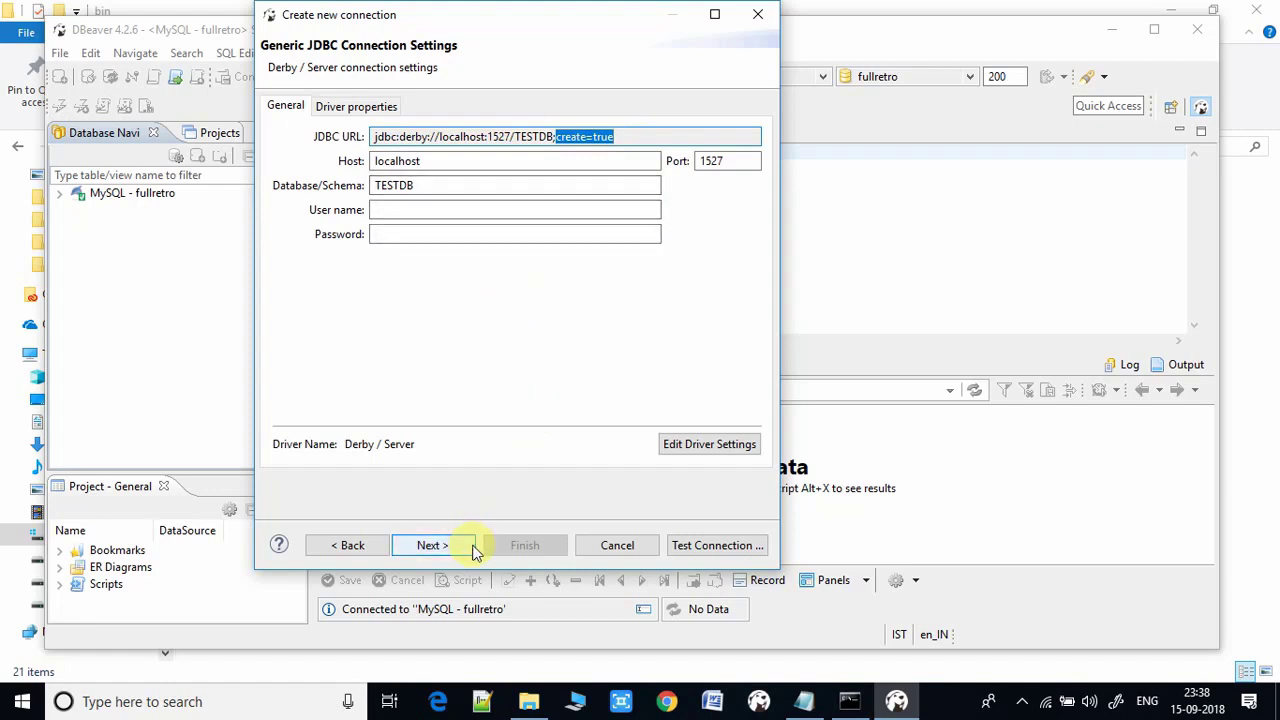
{"action": "mouse_move", "coordinate": [448, 544]}
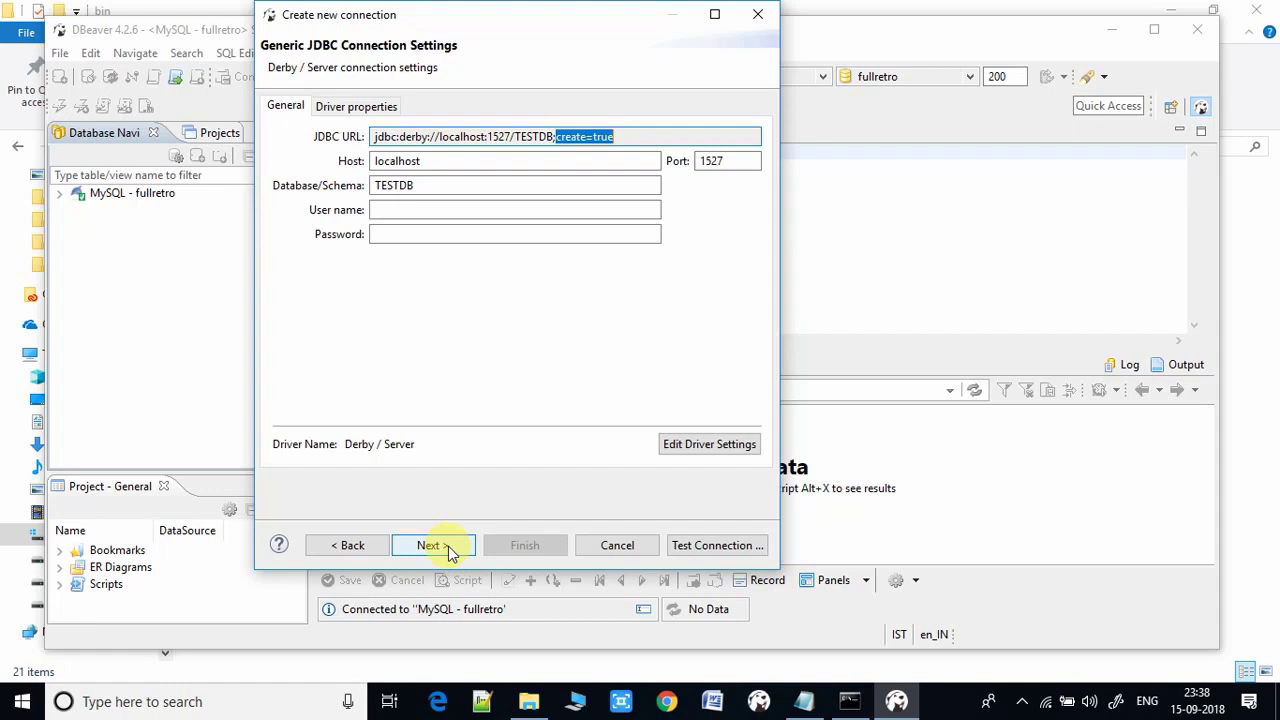
{"action": "left_click", "coordinate": [428, 544]}
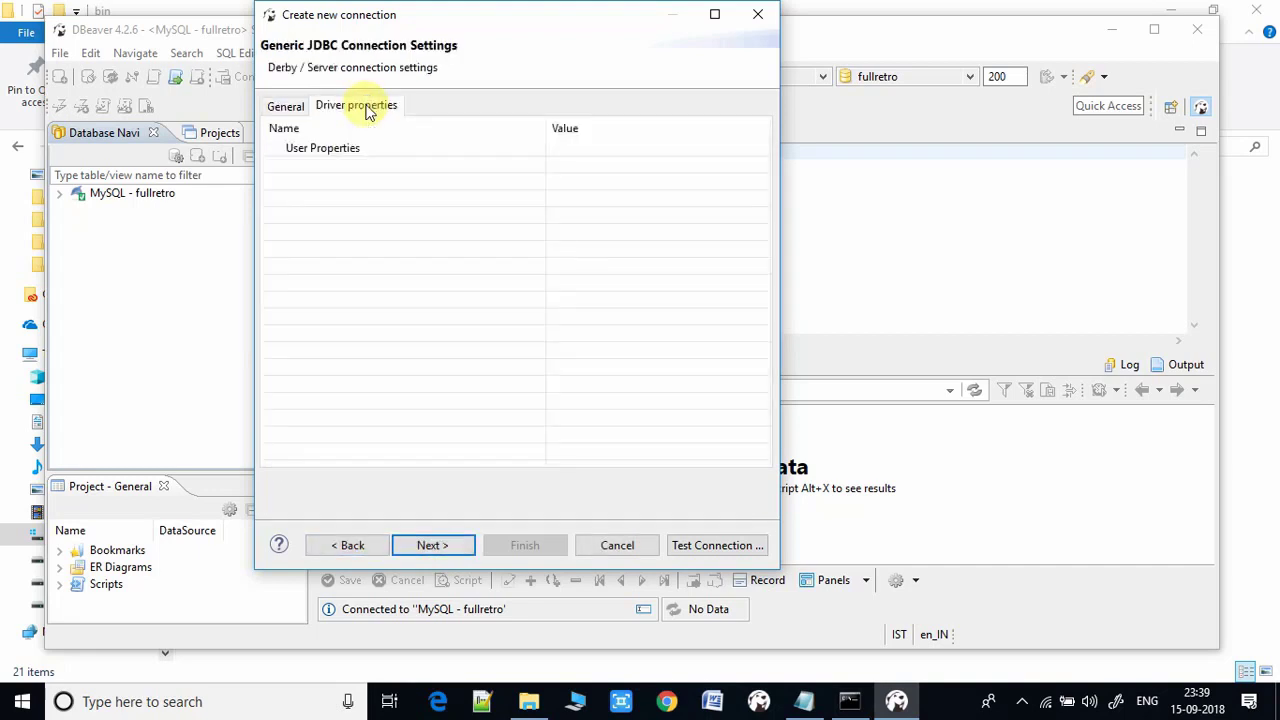
Advance past driver properties and network settings to the final connection page.
{"action": "left_click", "coordinate": [432, 544]}
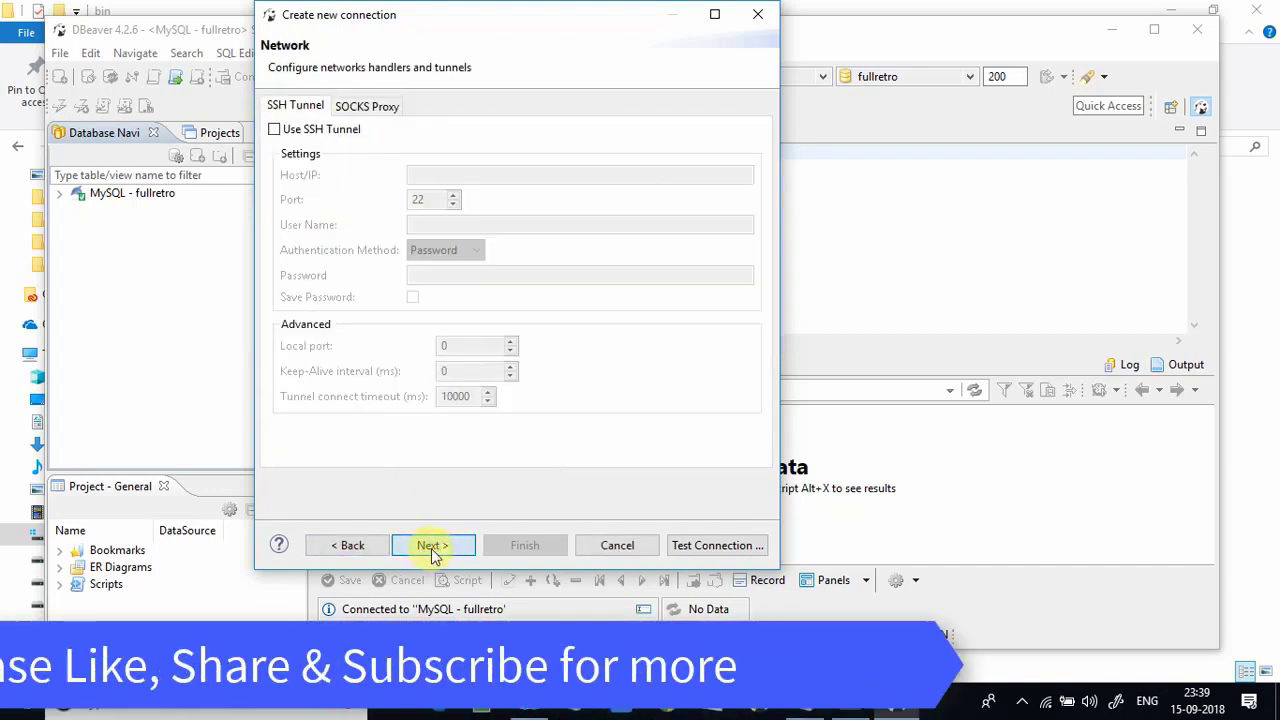
{"action": "mouse_move", "coordinate": [616, 544]}
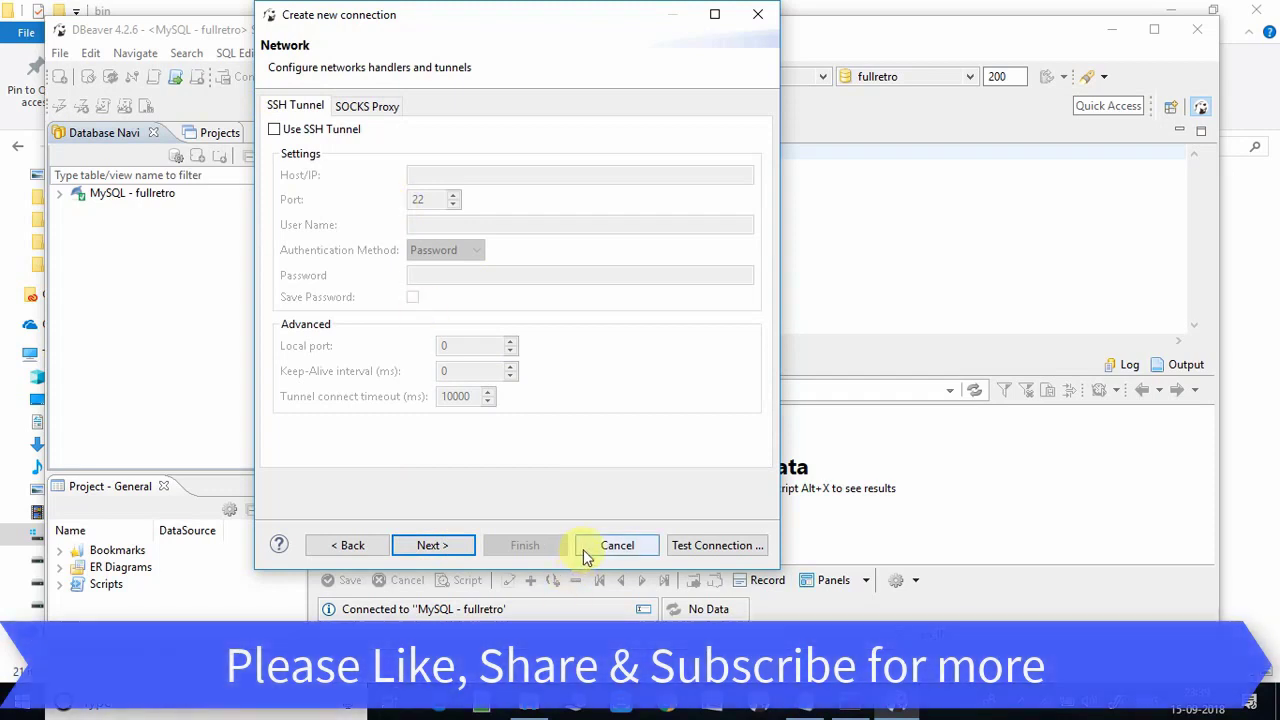
{"action": "left_click", "coordinate": [432, 544]}
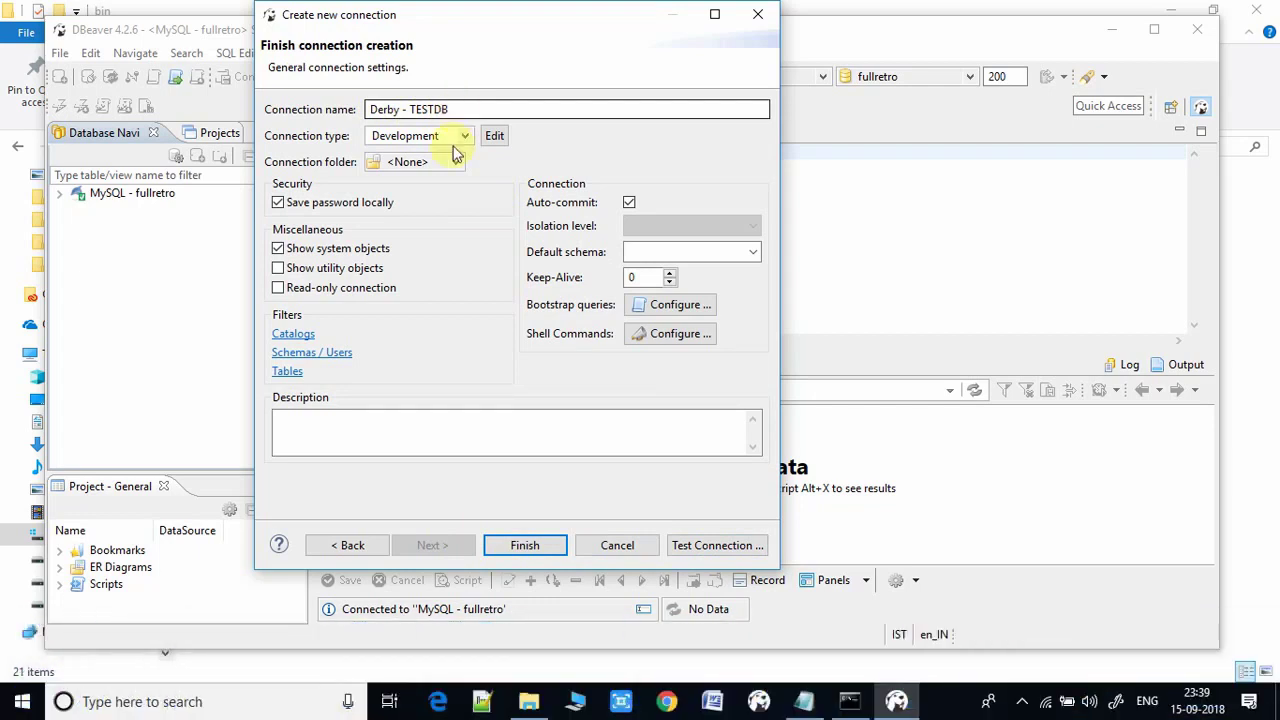
{"action": "mouse_move", "coordinate": [716, 544]}
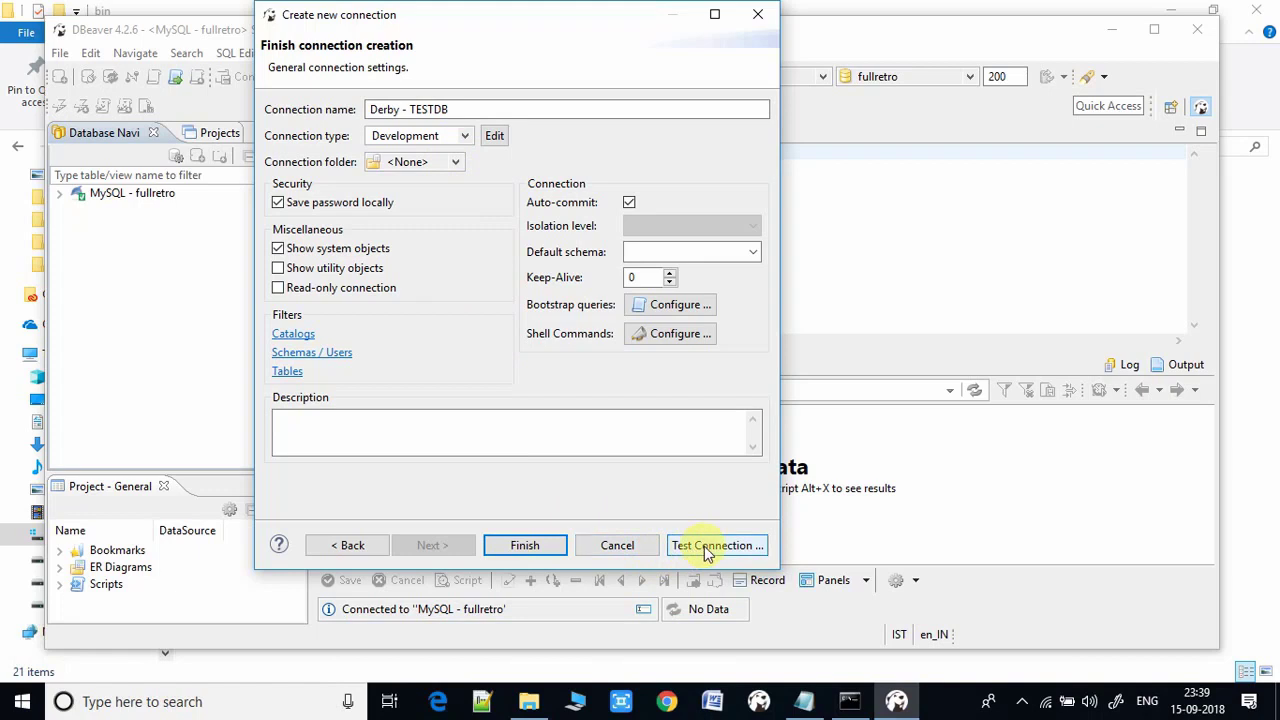
Test the connection, confirm Apache Derby 10.11.1.2 connected, and dismiss the message.
{"action": "left_click", "coordinate": [716, 544]}
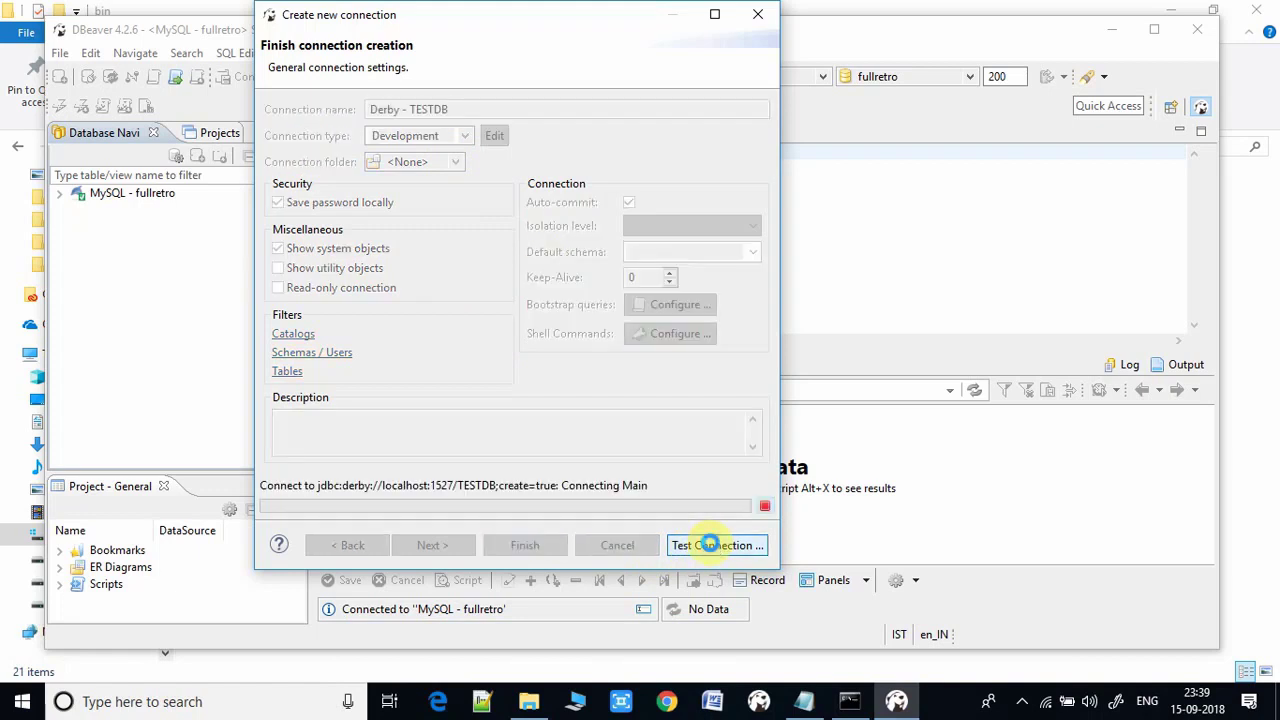
{"action": "left_click", "coordinate": [716, 544]}
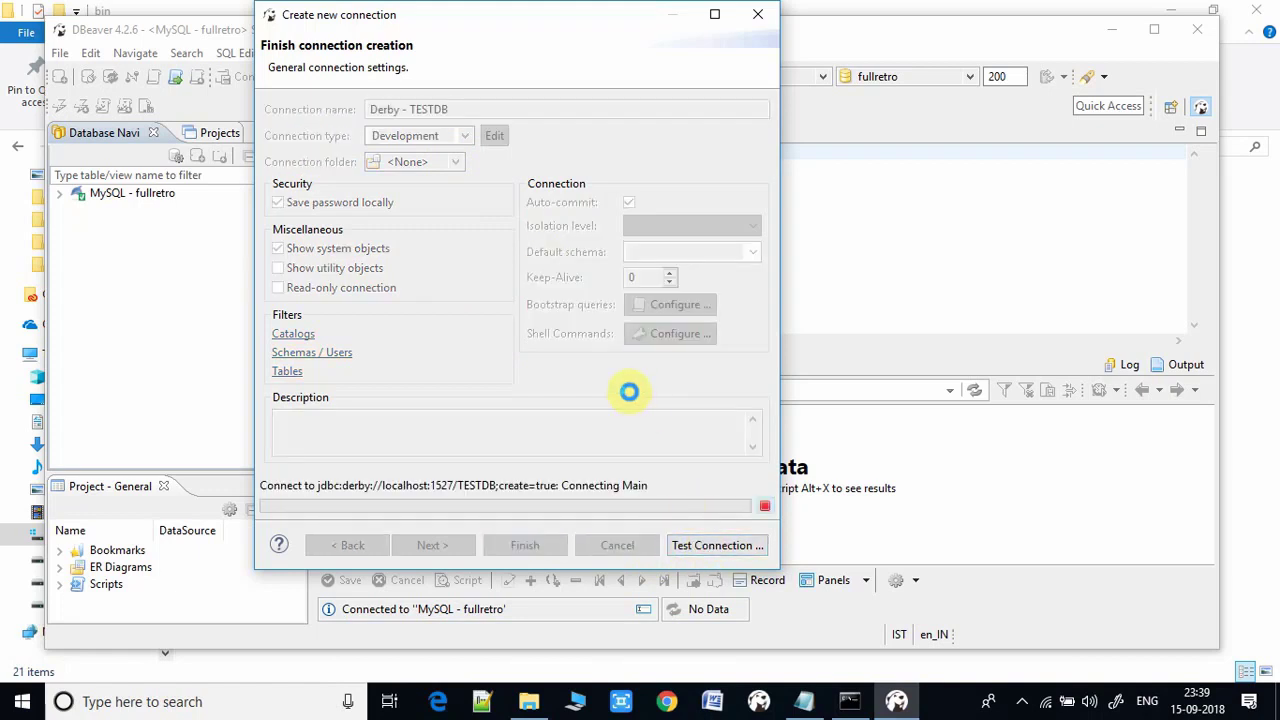
{"action": "left_click", "coordinate": [716, 544]}
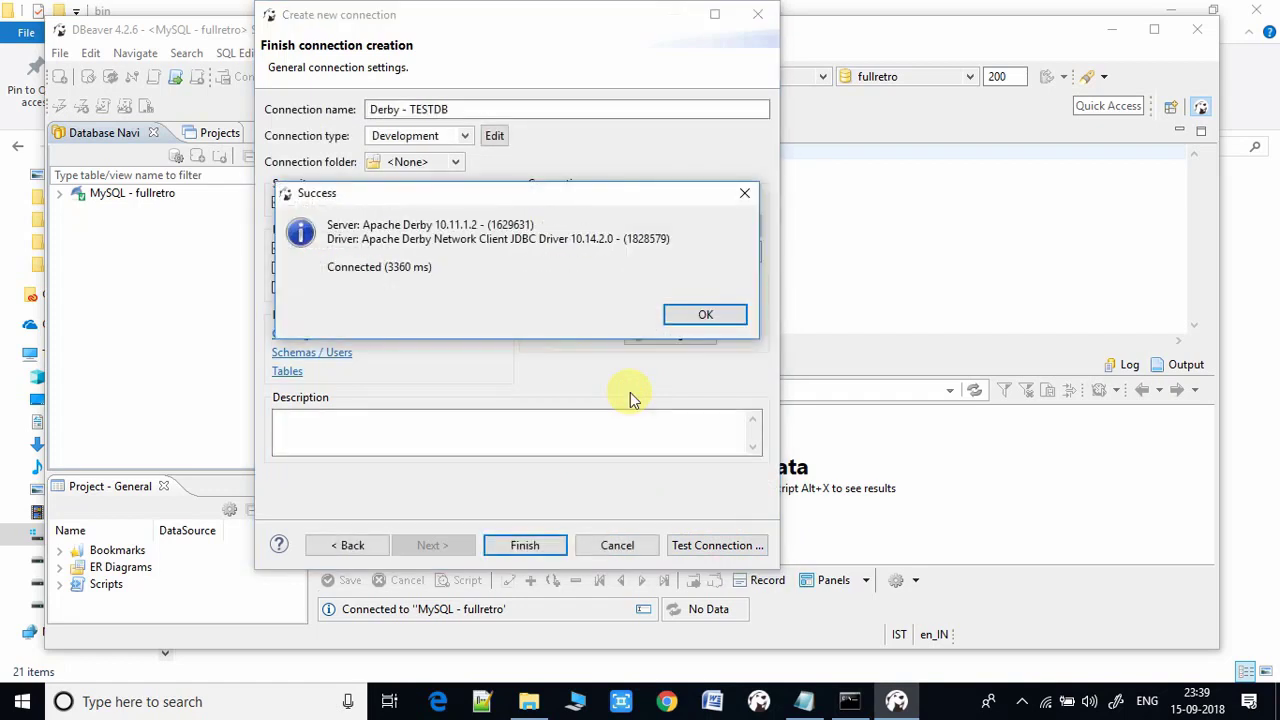
{"action": "mouse_move", "coordinate": [330, 206]}
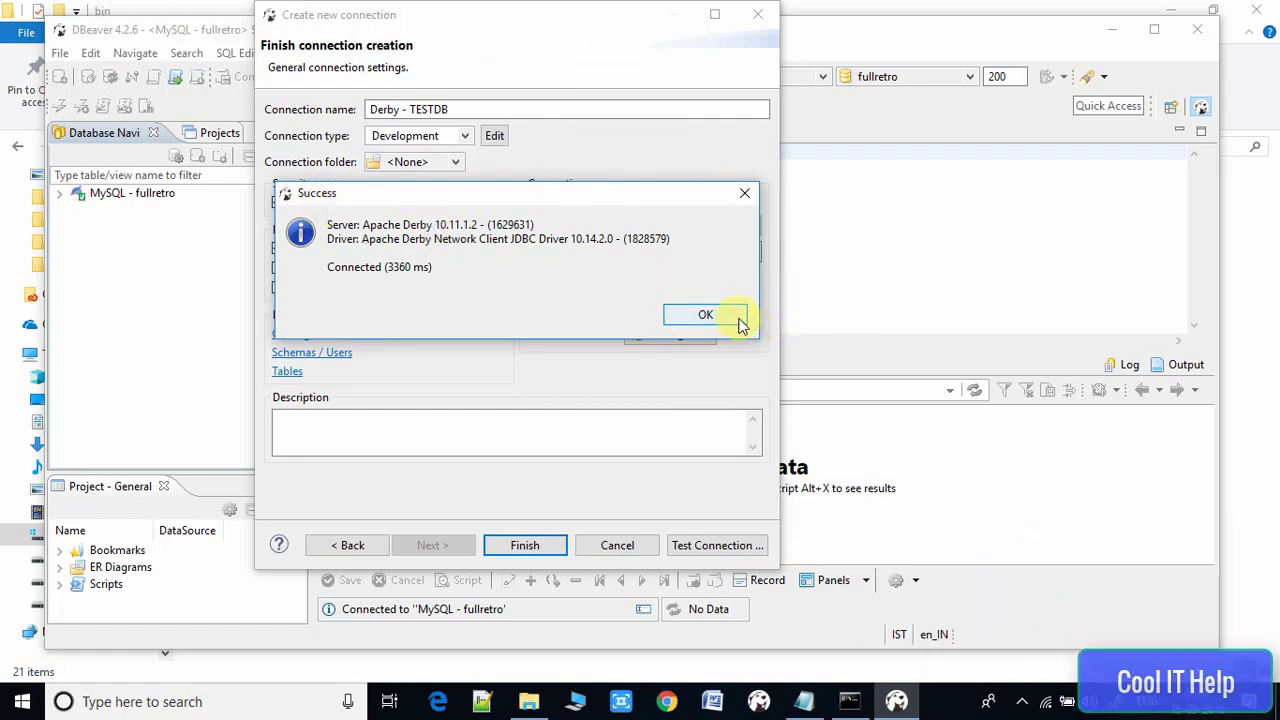
{"action": "left_click", "coordinate": [704, 314]}
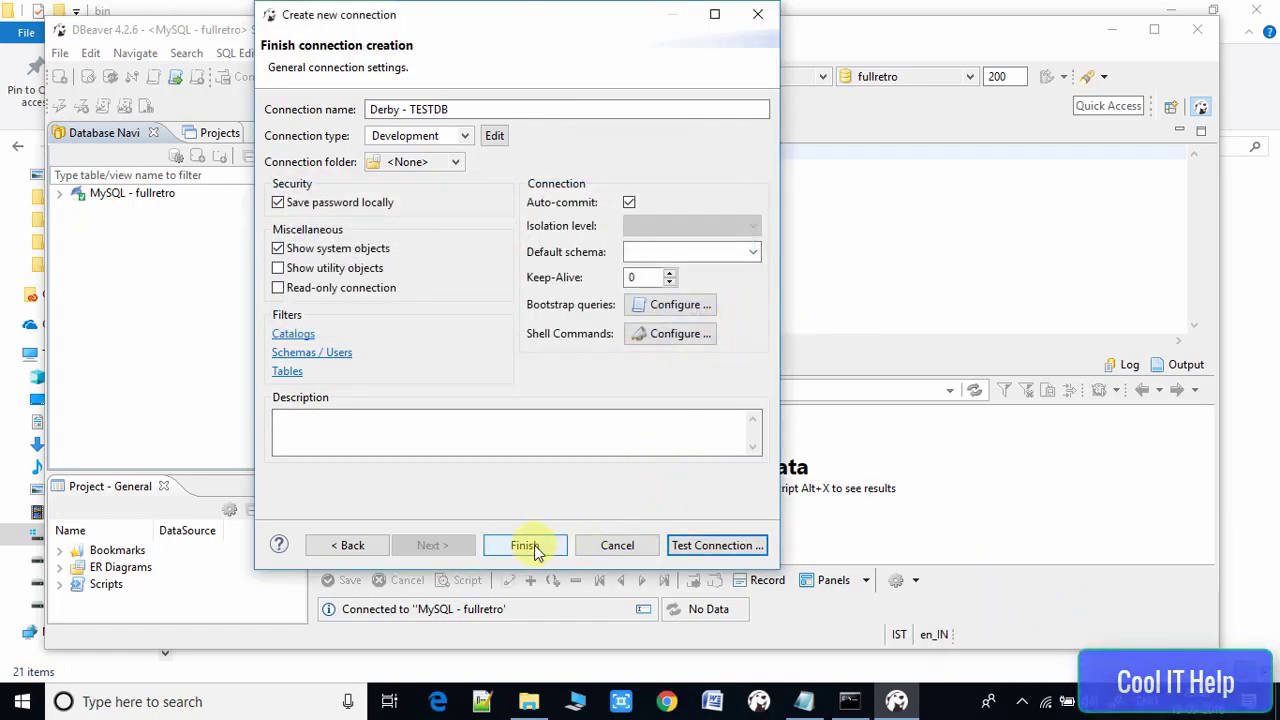
Finish the Derby - TESTDB connection and expand it to list its schemas.
{"action": "left_click", "coordinate": [524, 544]}
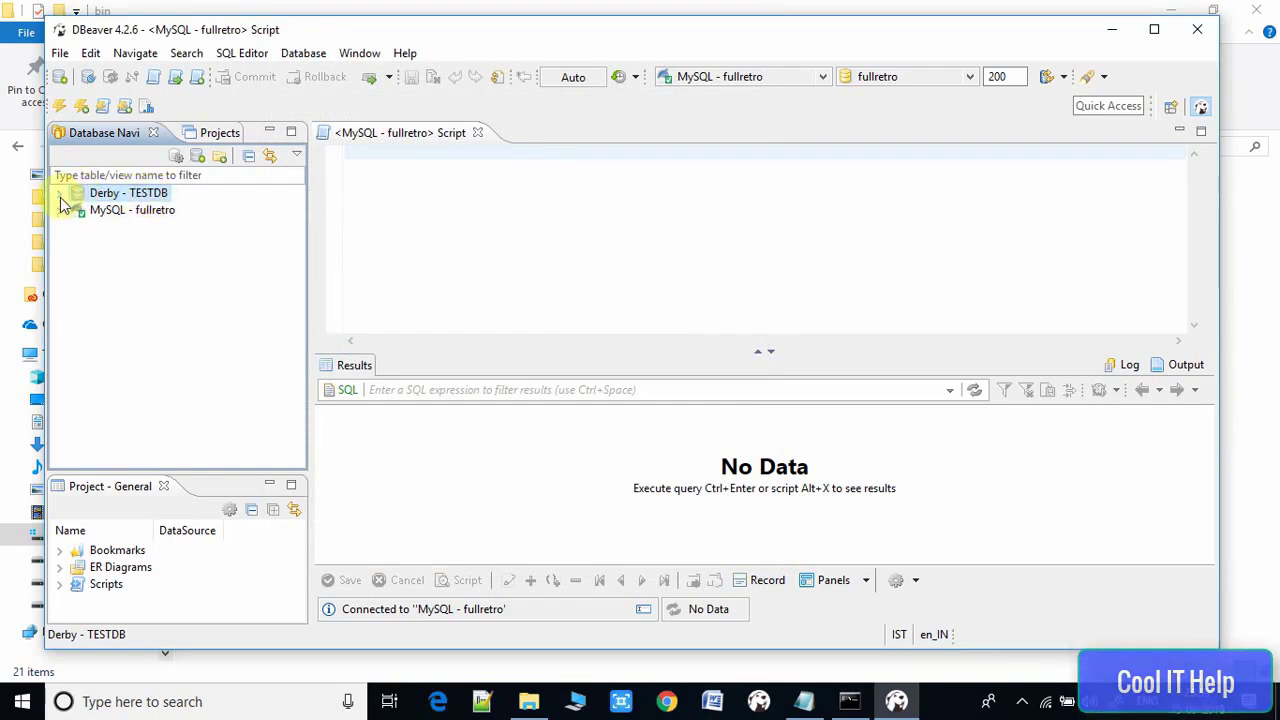
{"action": "left_click", "coordinate": [60, 192]}
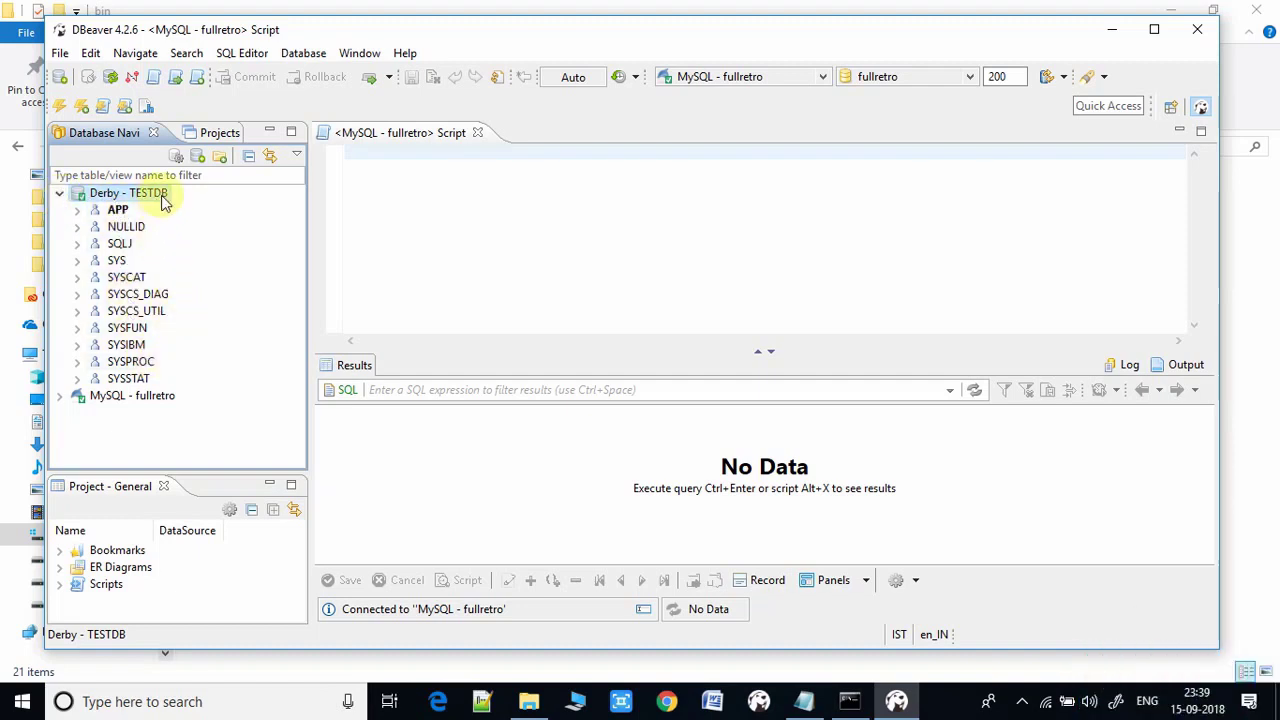
{"action": "mouse_move", "coordinate": [130, 192]}
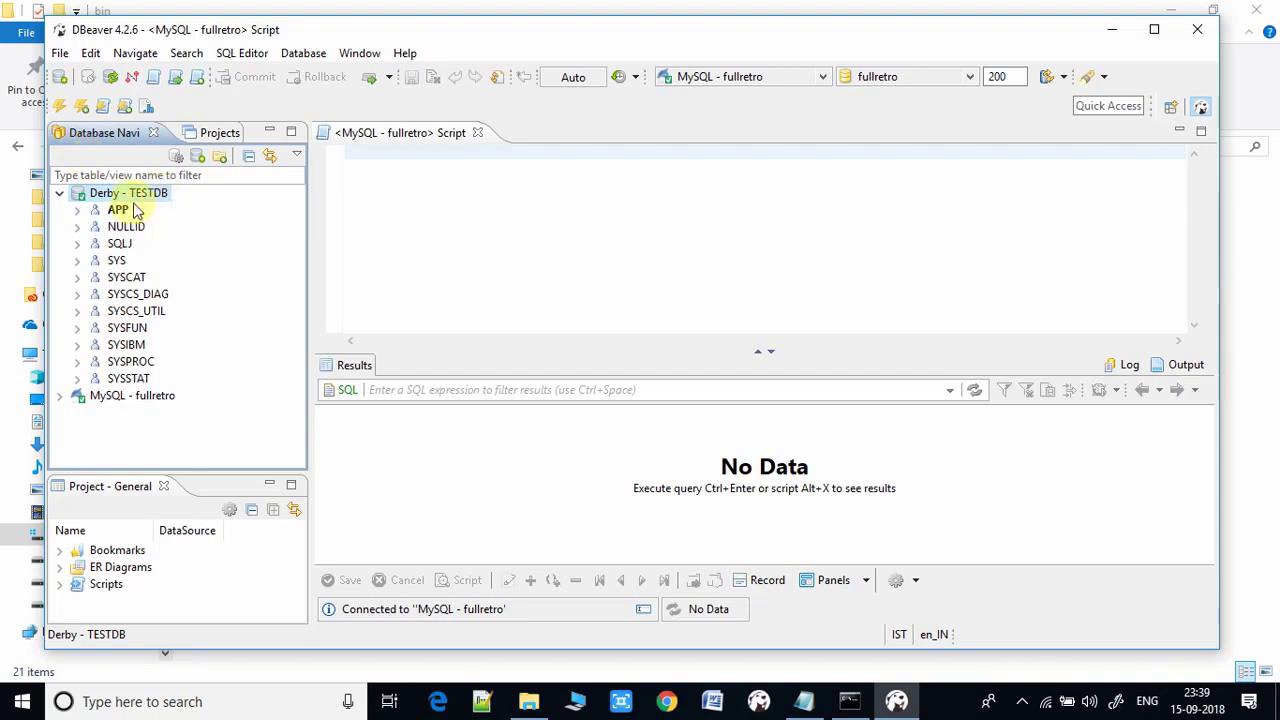
{"action": "mouse_move", "coordinate": [196, 216]}
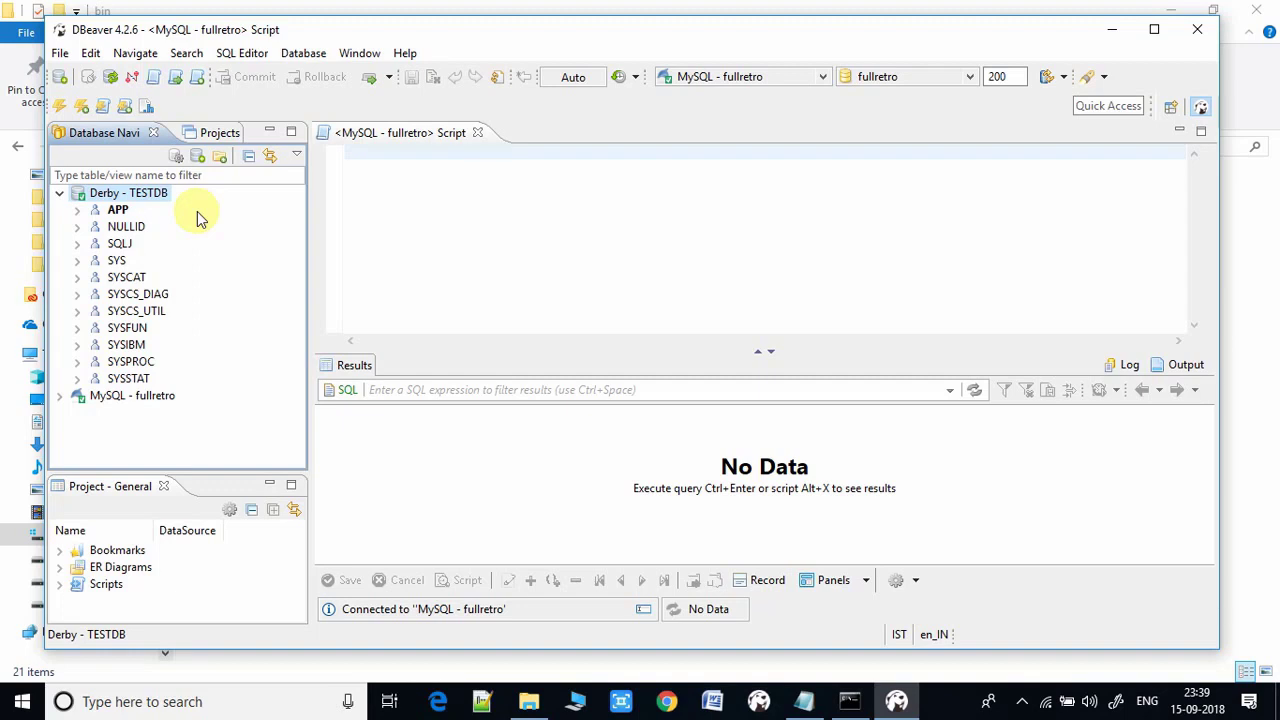
{"action": "mouse_move", "coordinate": [90, 228]}
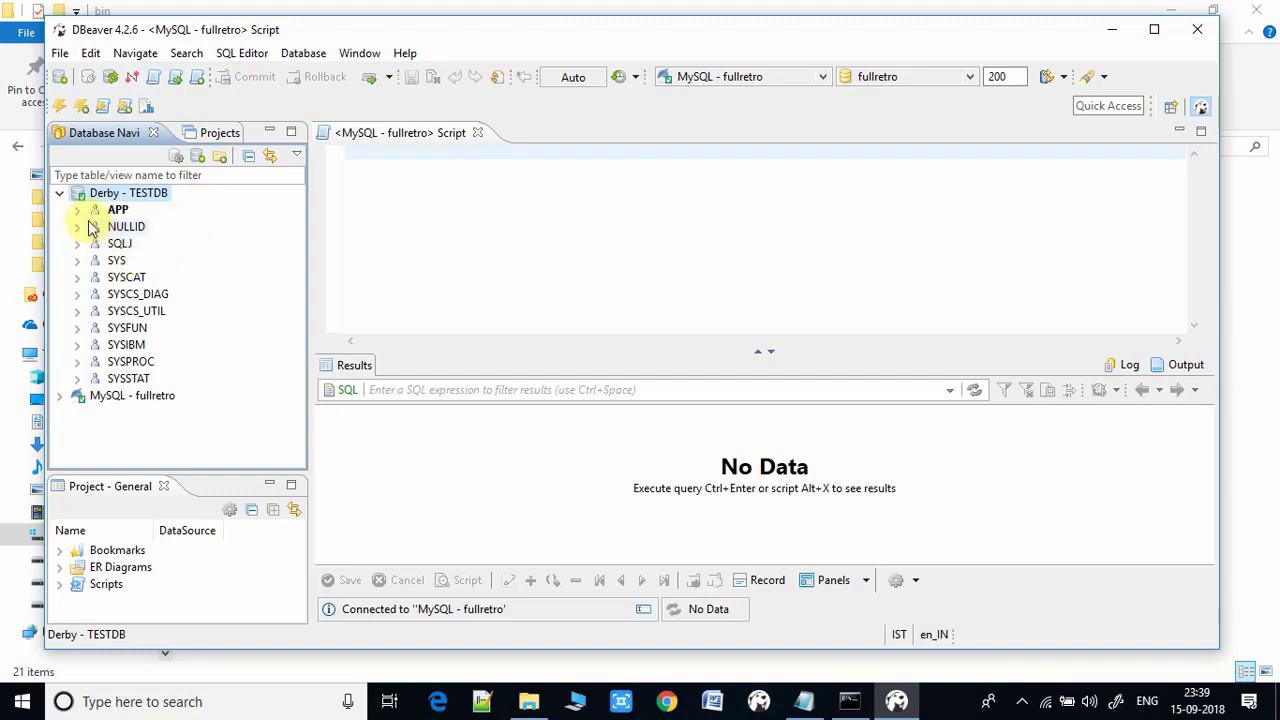
{"action": "left_click", "coordinate": [76, 210]}
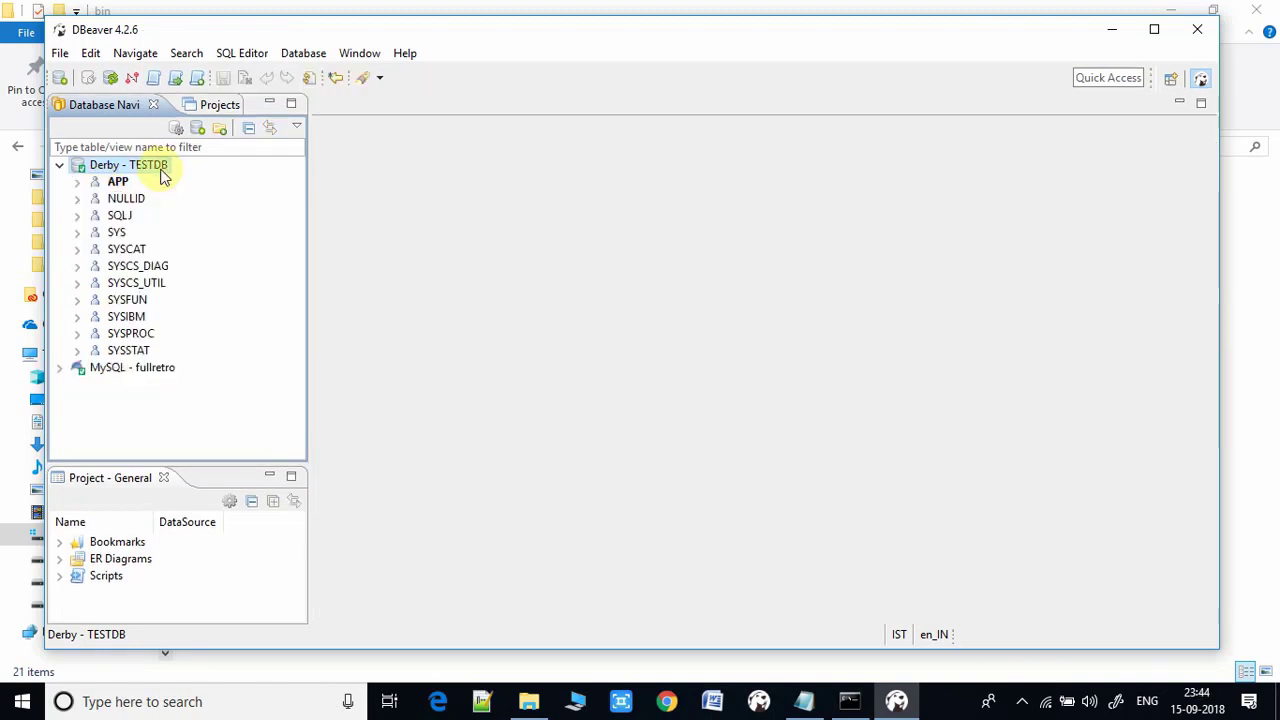
In a new SQL script on TESTDB, prefix Persons with APP. and execute the CREATE TABLE.
{"action": "right_click", "coordinate": [128, 164]}
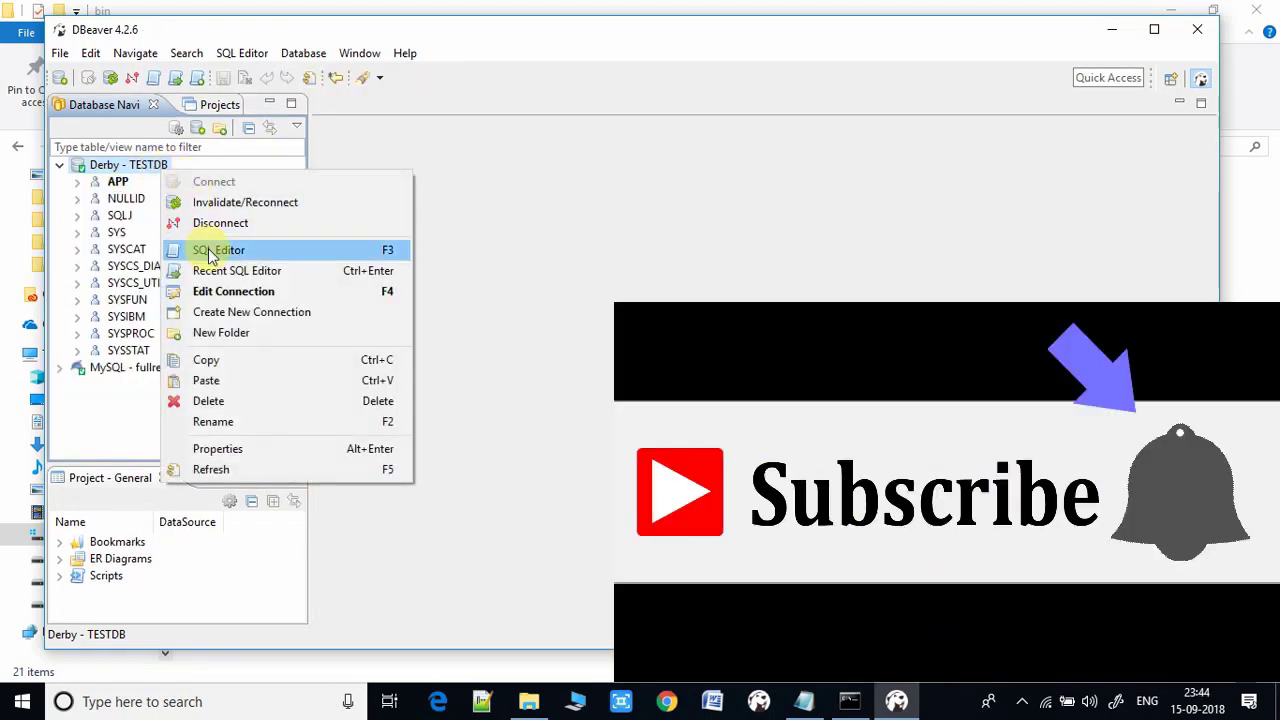
{"action": "left_click", "coordinate": [216, 248]}
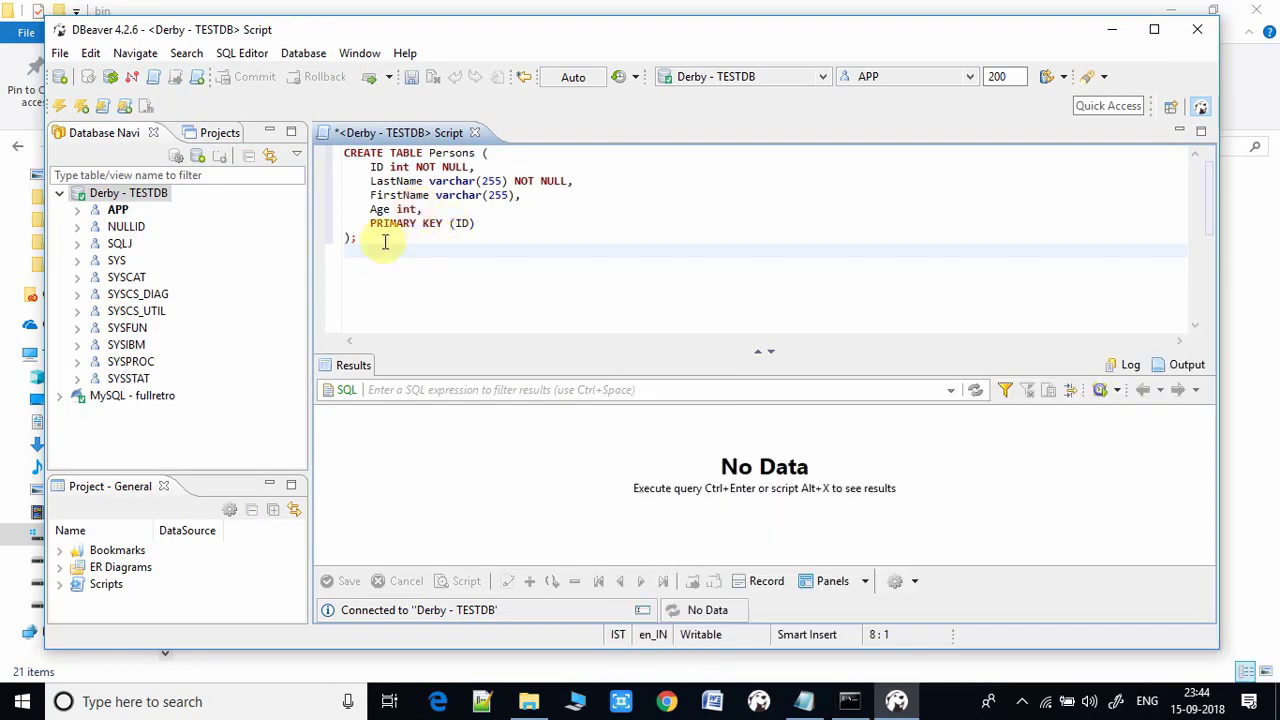
{"action": "left_click", "coordinate": [430, 152]}
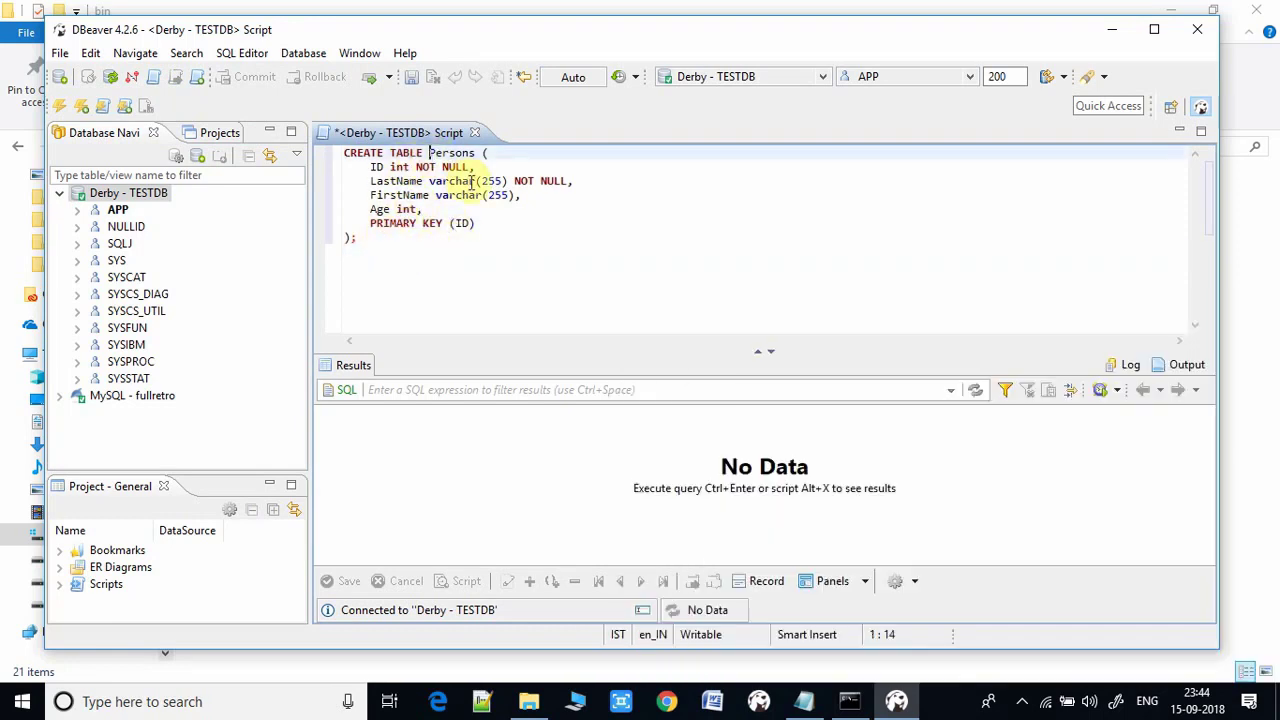
{"action": "type", "text": "APP."}
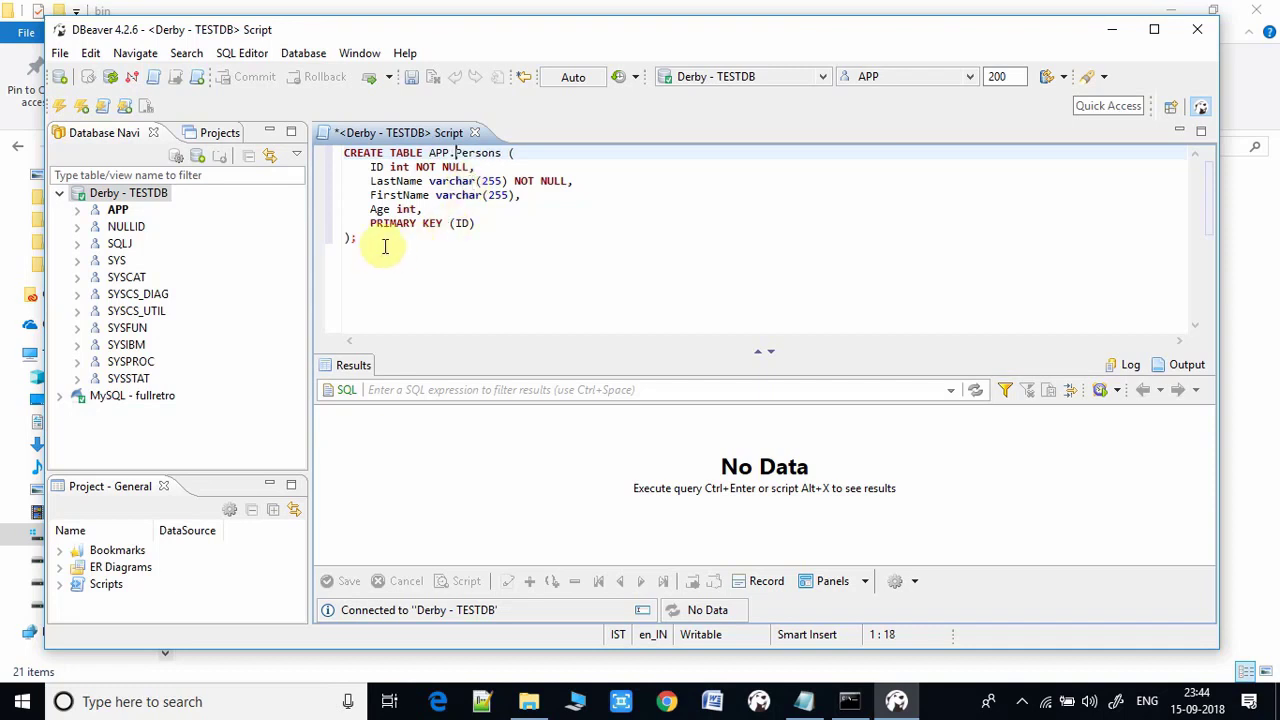
{"action": "key", "text": "ctrl+a"}
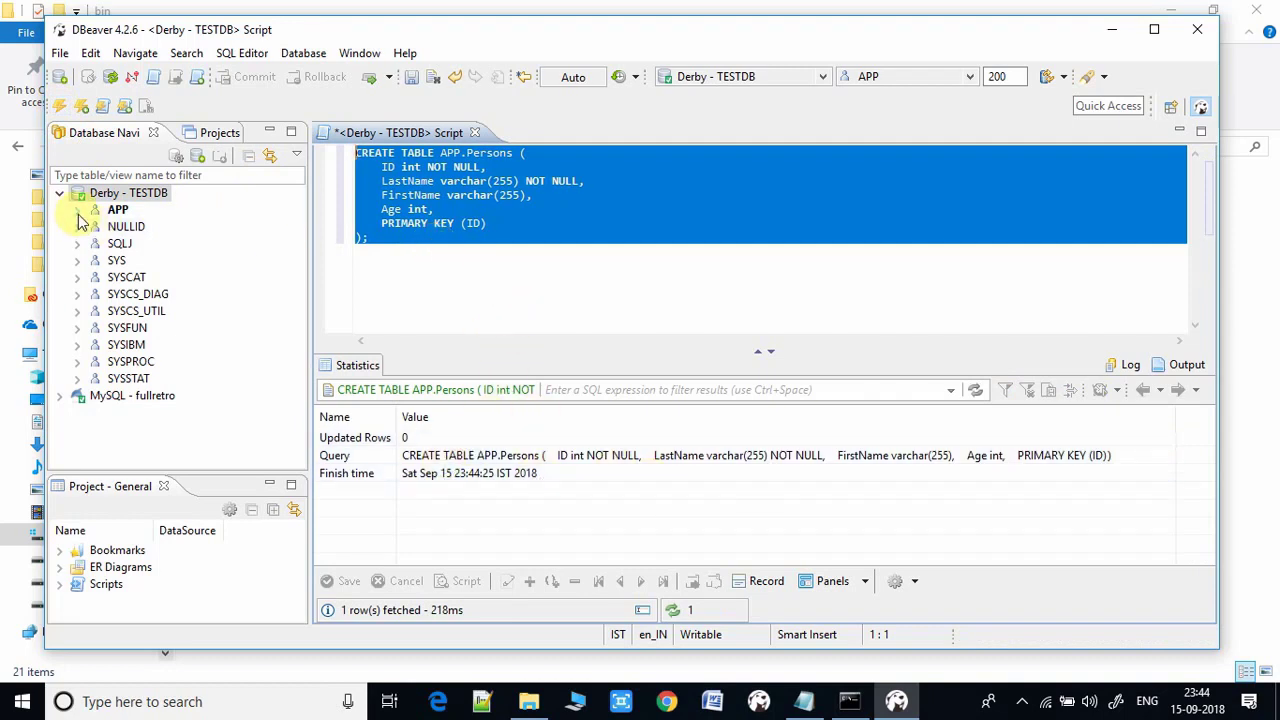
Refresh the APP schema's Tables list so PERSONS appears.
{"action": "left_click", "coordinate": [76, 210]}
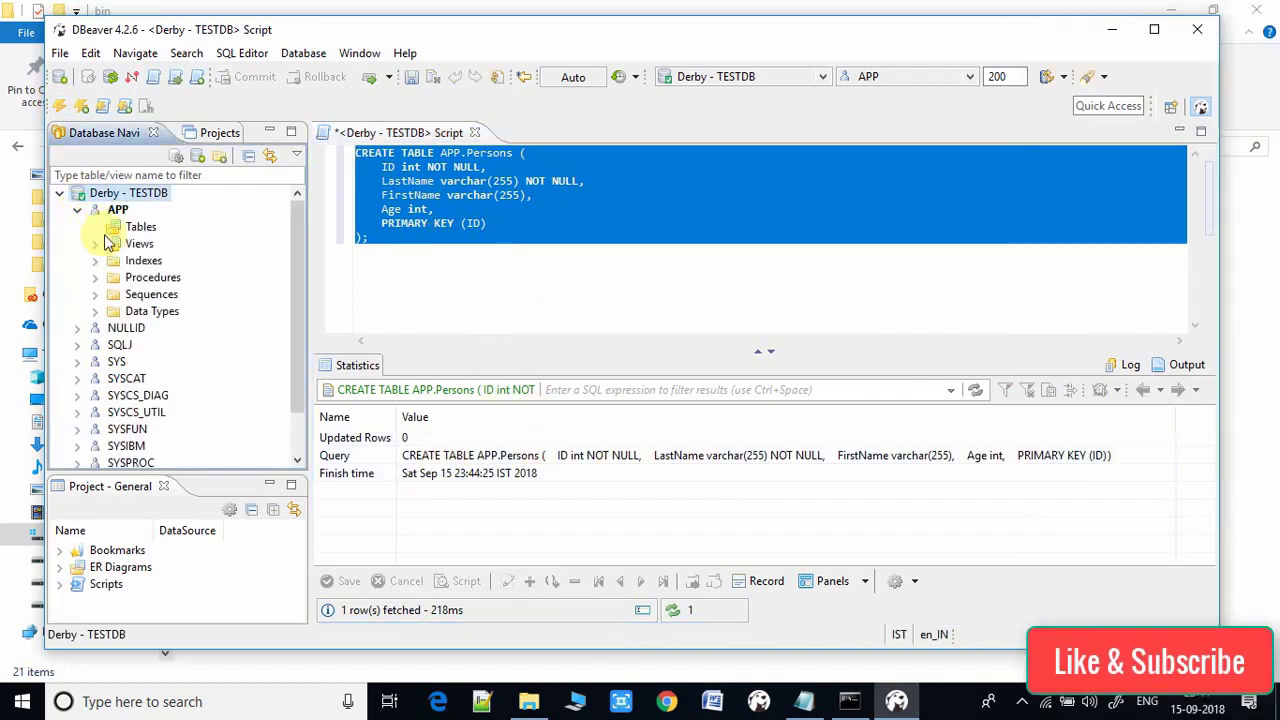
{"action": "right_click", "coordinate": [140, 226]}
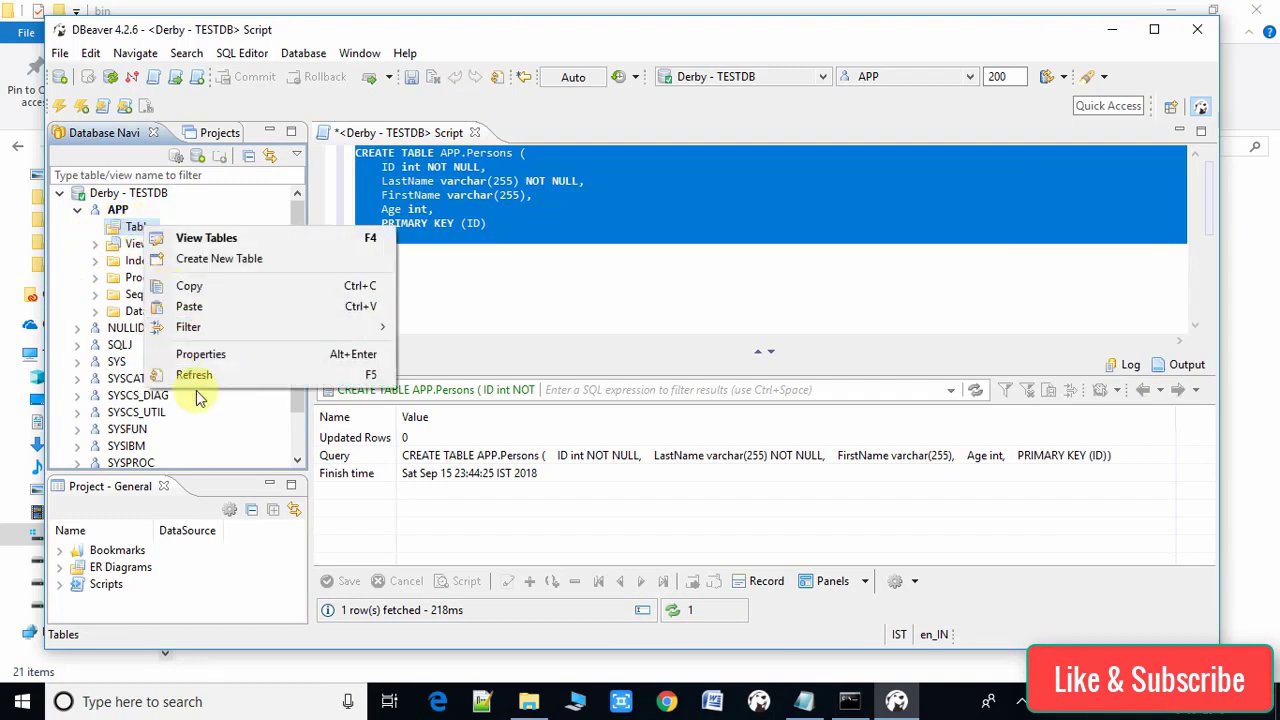
{"action": "left_click", "coordinate": [194, 374]}
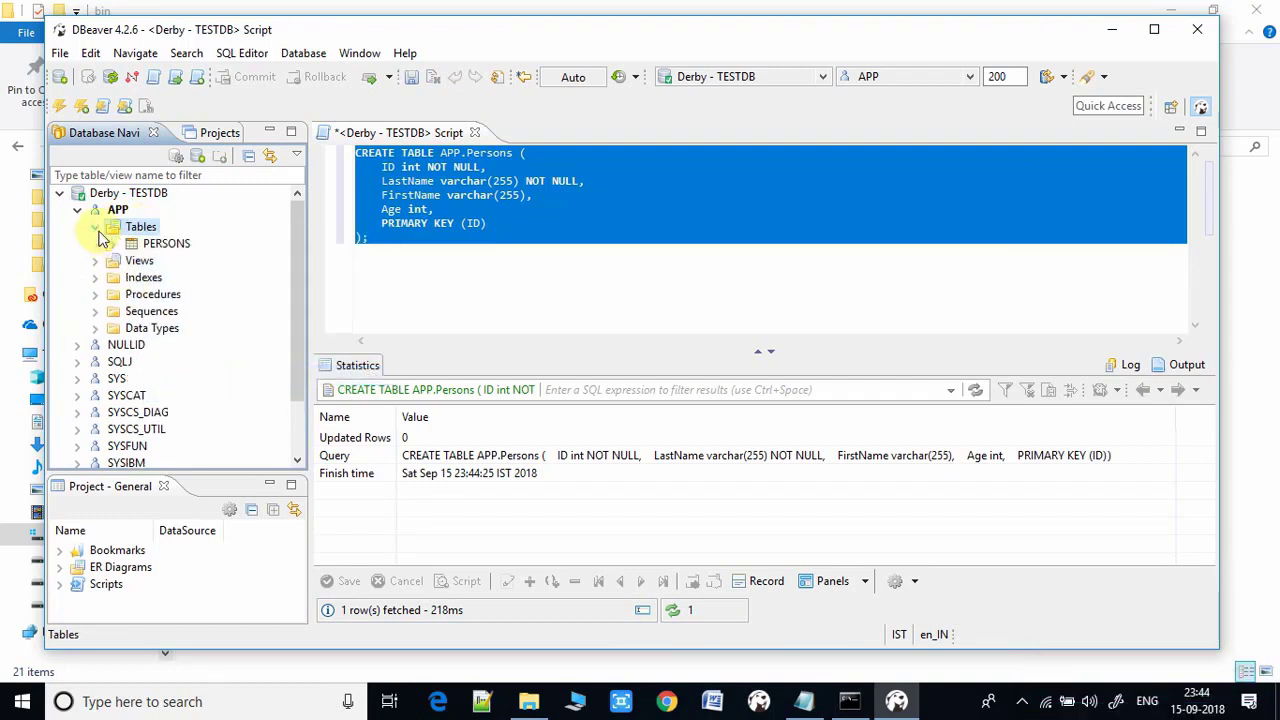
Expand PERSONS to show columns ID, LASTNAME, FIRSTNAME, AGE and widen the navigator to read their types.
{"action": "left_click", "coordinate": [166, 244]}
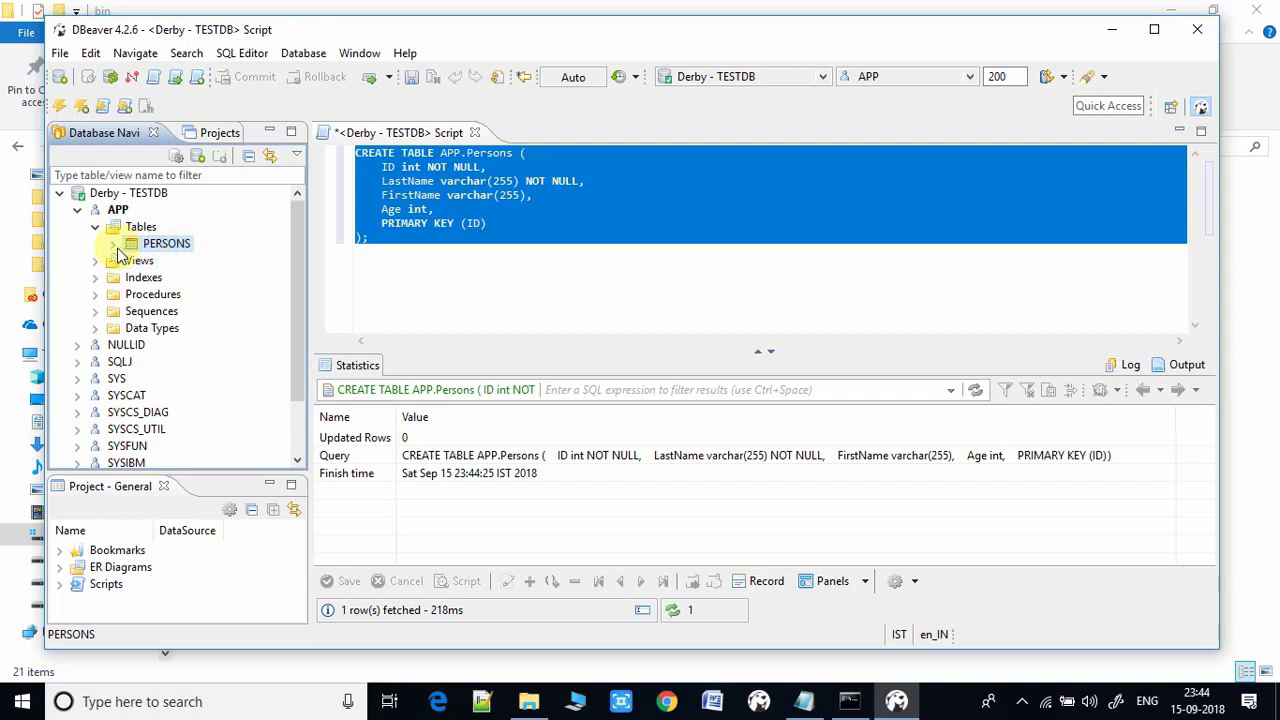
{"action": "left_click", "coordinate": [112, 244]}
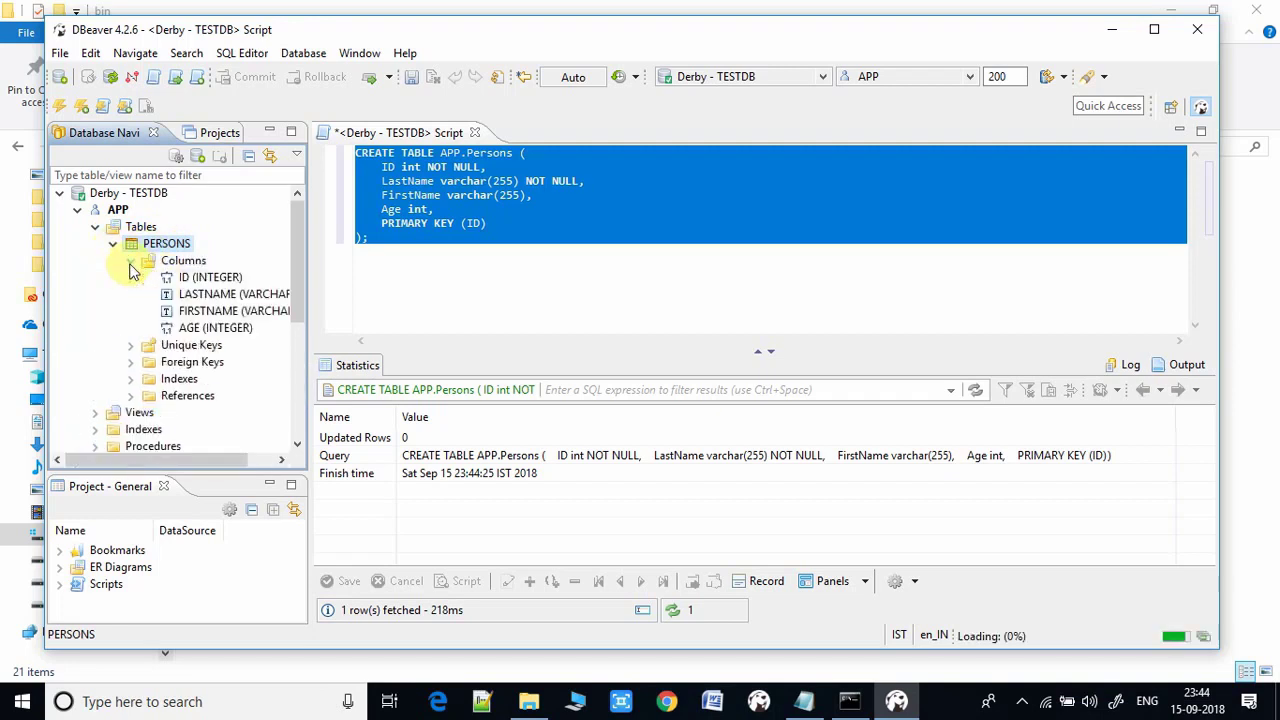
{"action": "left_click", "coordinate": [210, 276]}
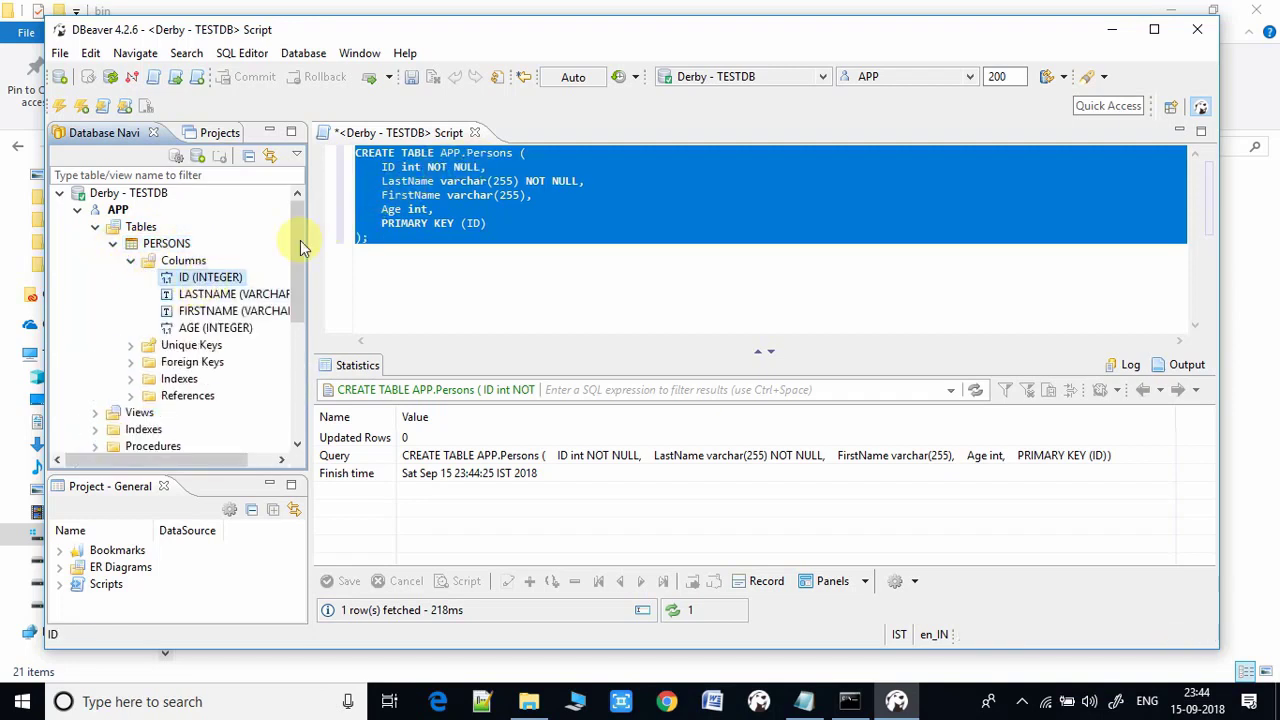
{"action": "left_click_drag", "start_coordinate": [300, 288], "coordinate": [364, 288]}
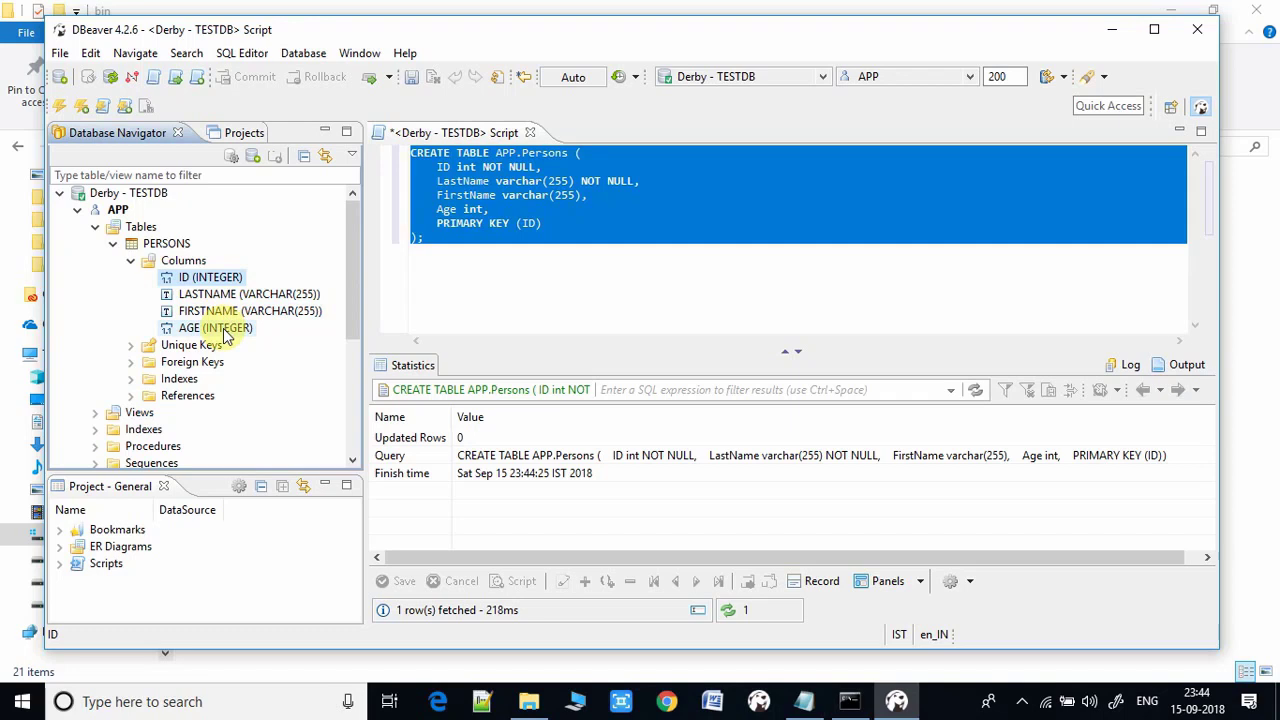
{"action": "mouse_move", "coordinate": [670, 440]}
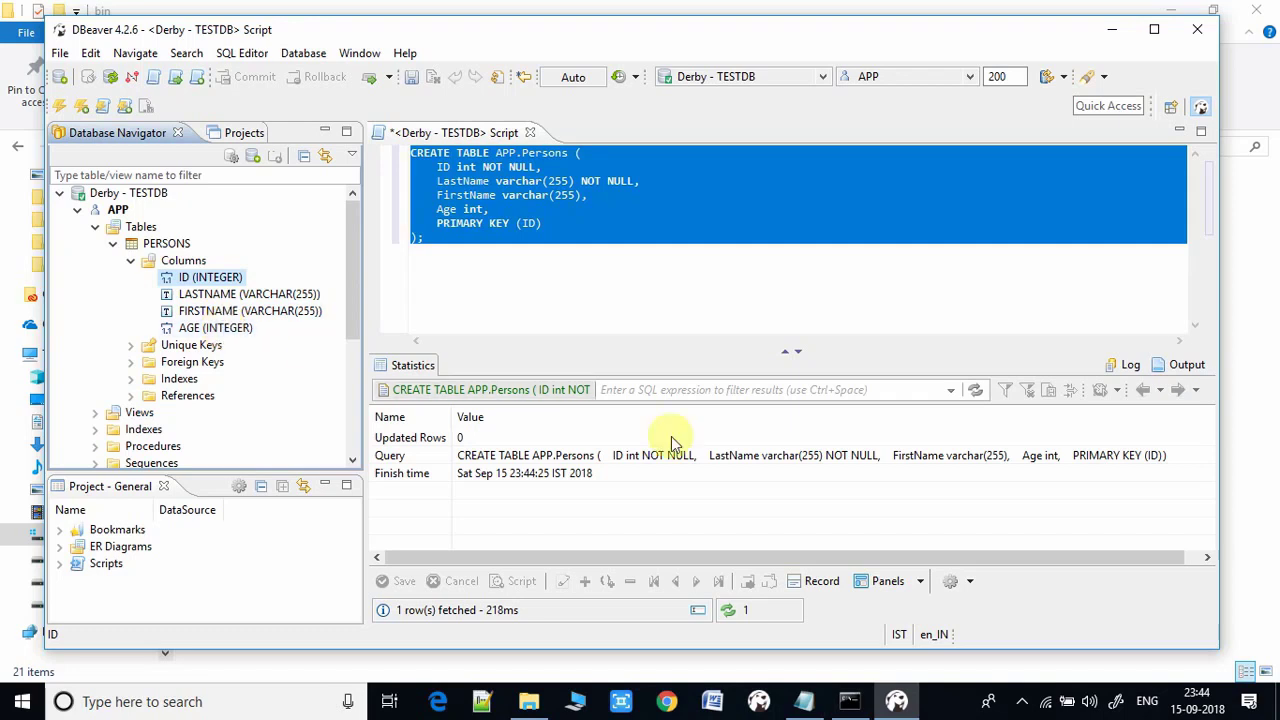
{"action": "mouse_move", "coordinate": [216, 328]}
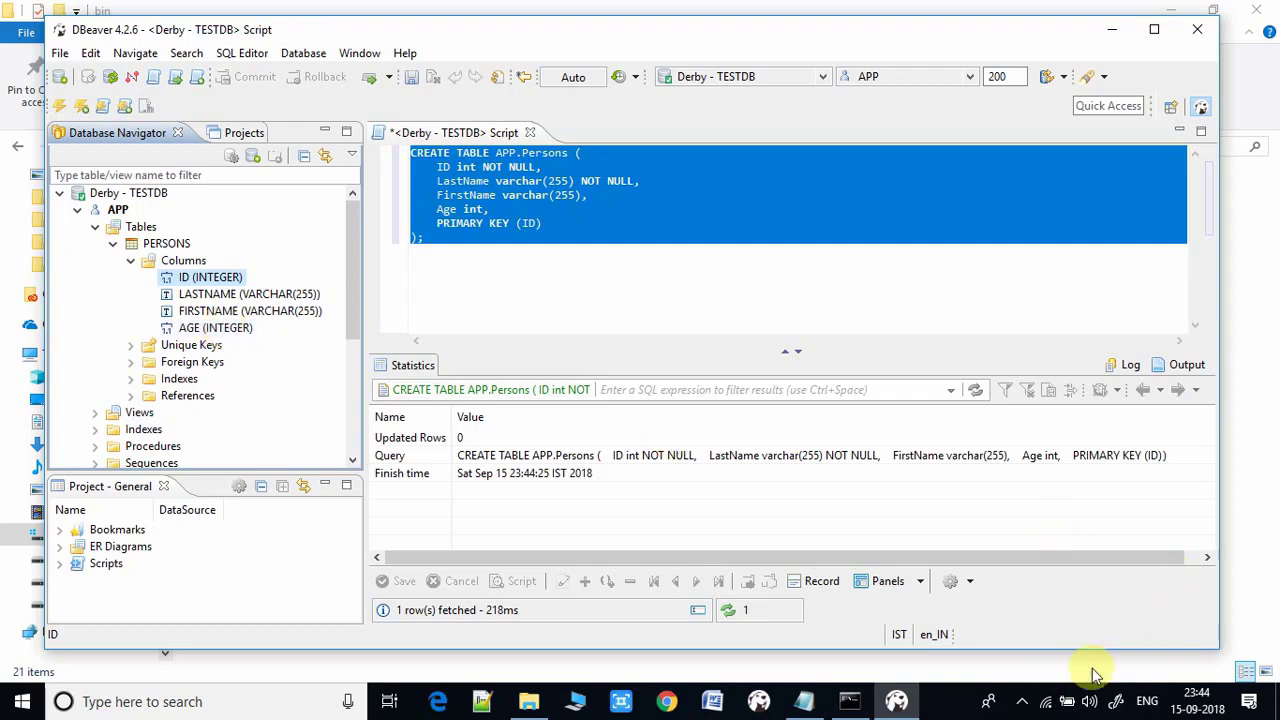
{"action": "mouse_move", "coordinate": [216, 328]}
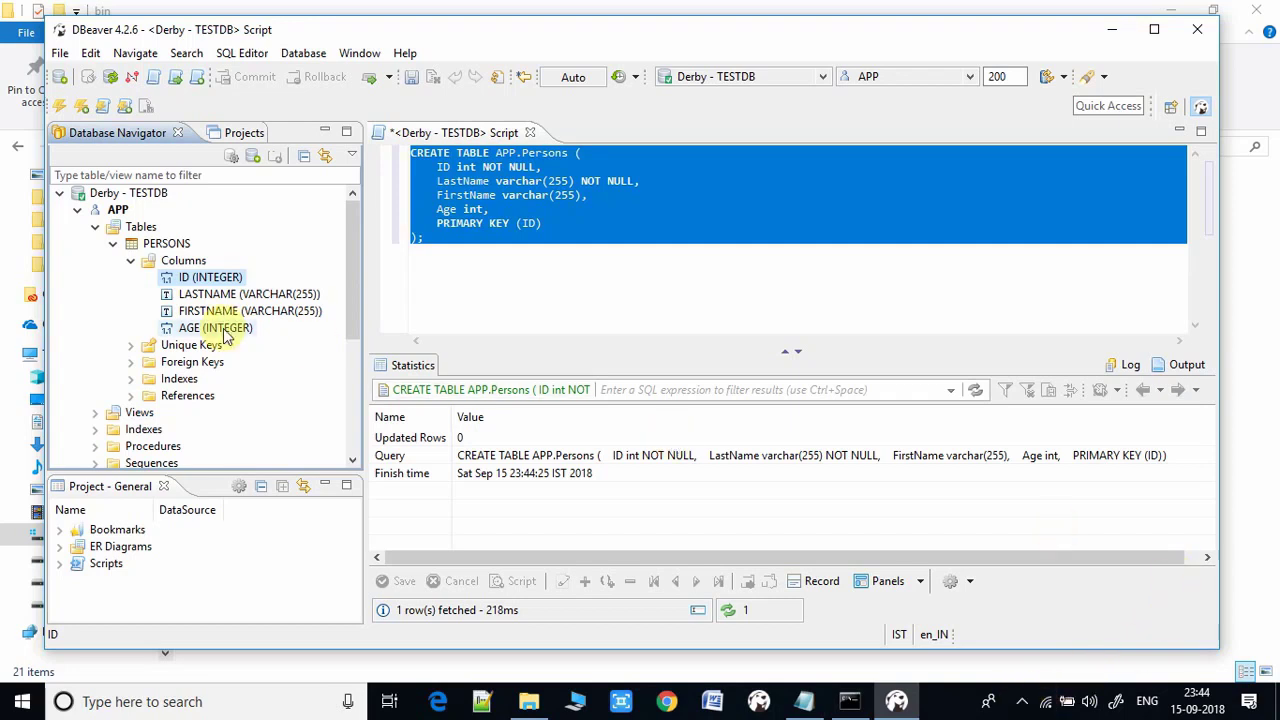